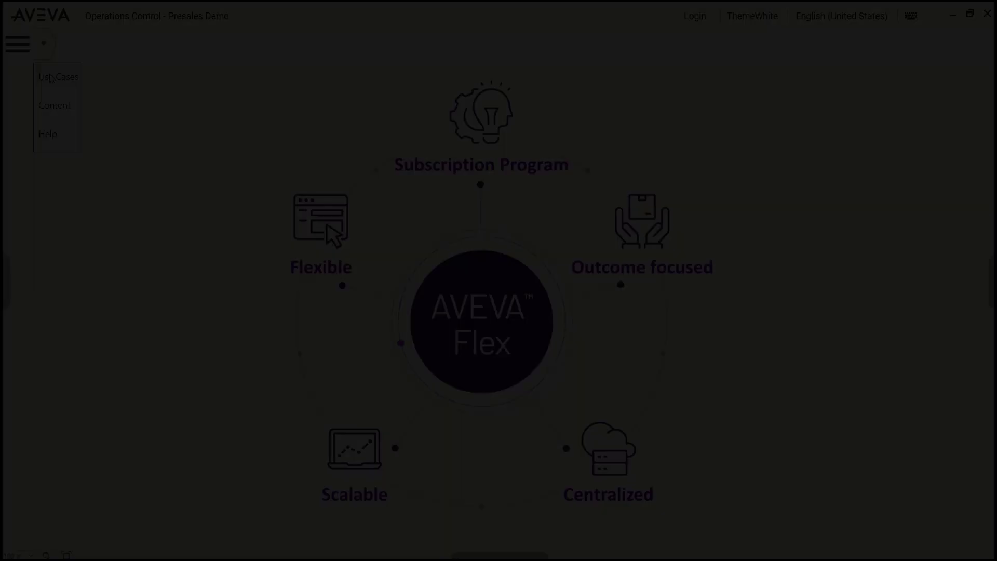
- Open Use Cases > Map Context, view the Global web lookup, then drill into Europe's flows
click(58, 75)
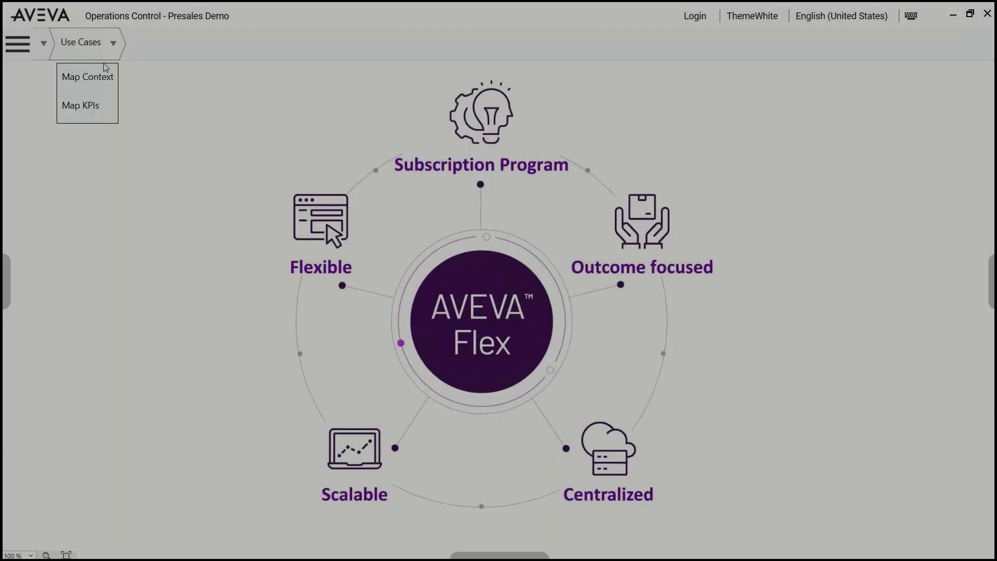
click(87, 75)
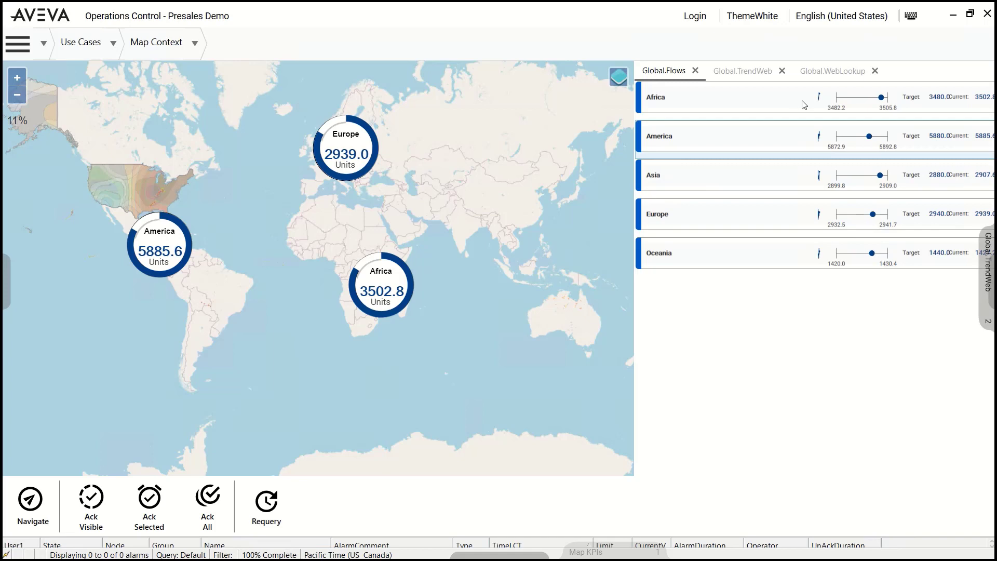
click(833, 71)
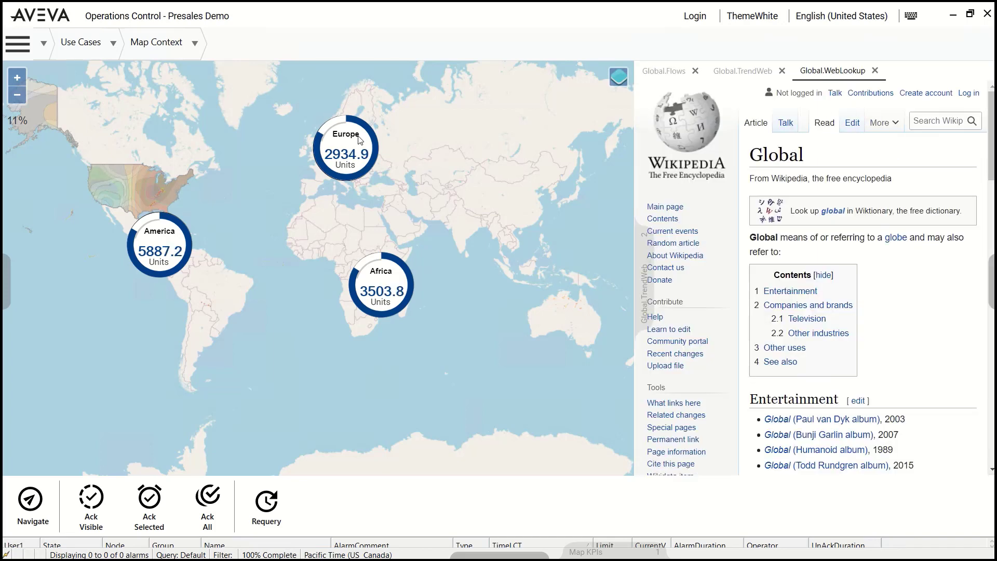
click(345, 149)
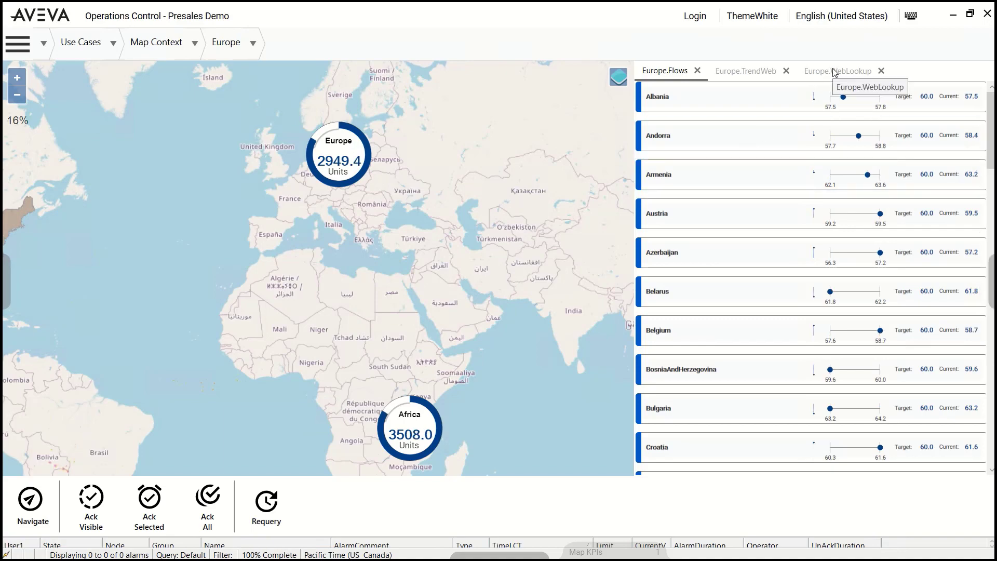
click(837, 71)
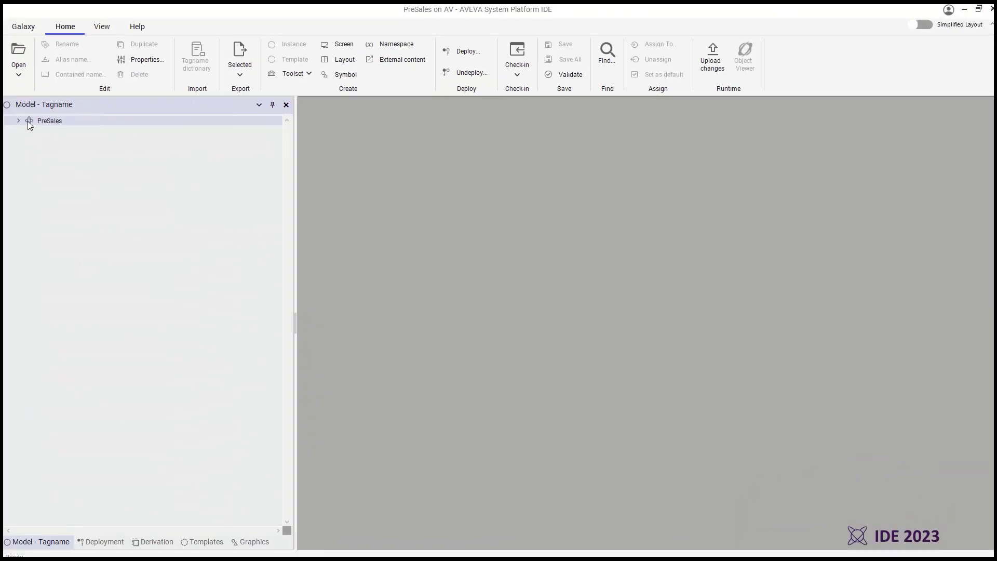
- Expand the PreSales model tree down to America's countries, then view Deployment and Derivation hierarchies
click(18, 121)
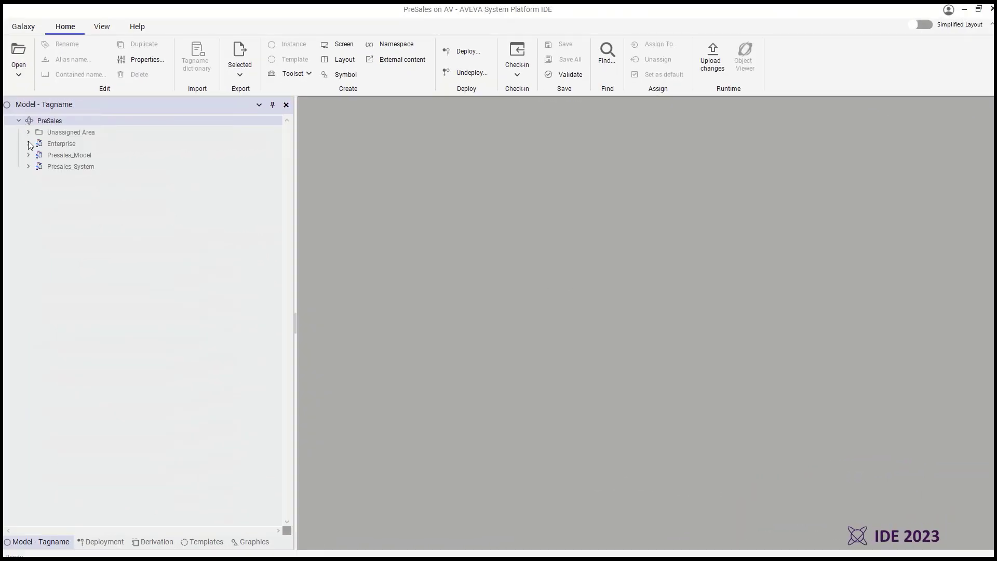
click(29, 143)
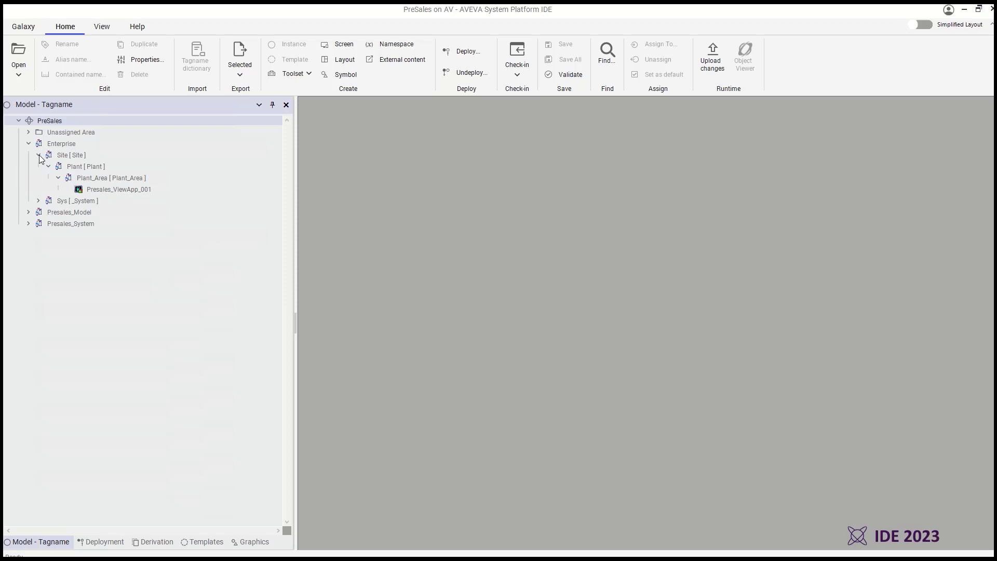
click(29, 212)
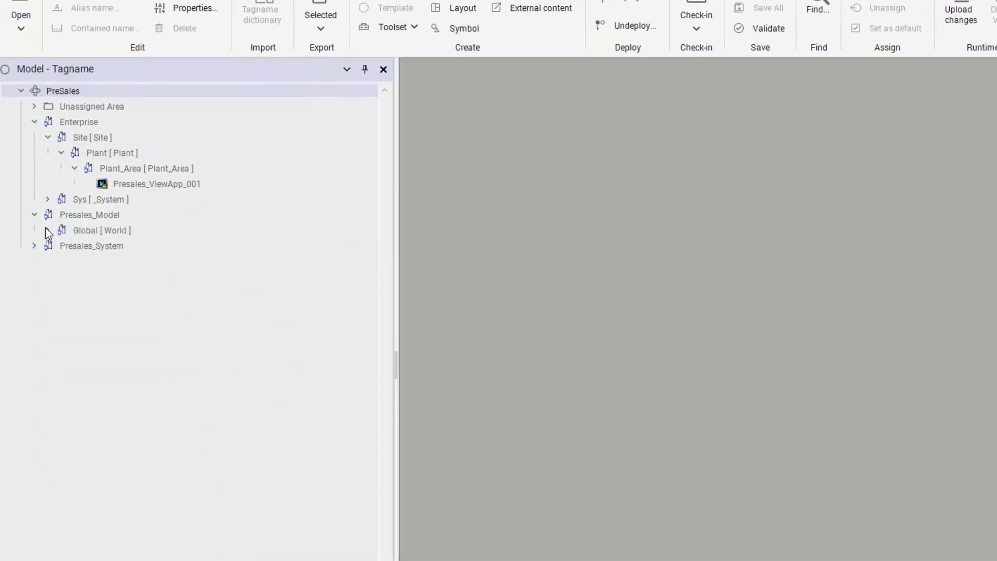
click(47, 231)
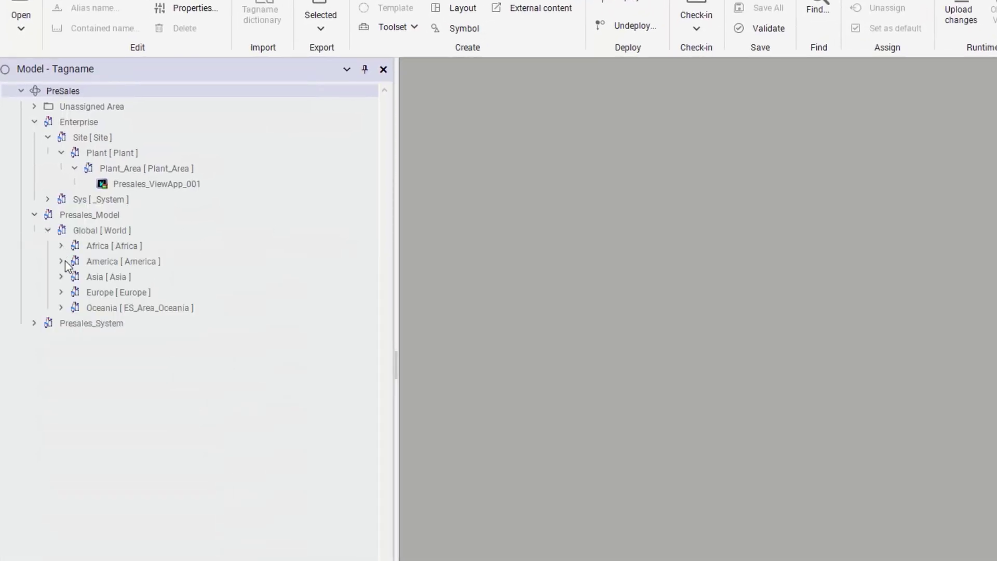
click(60, 260)
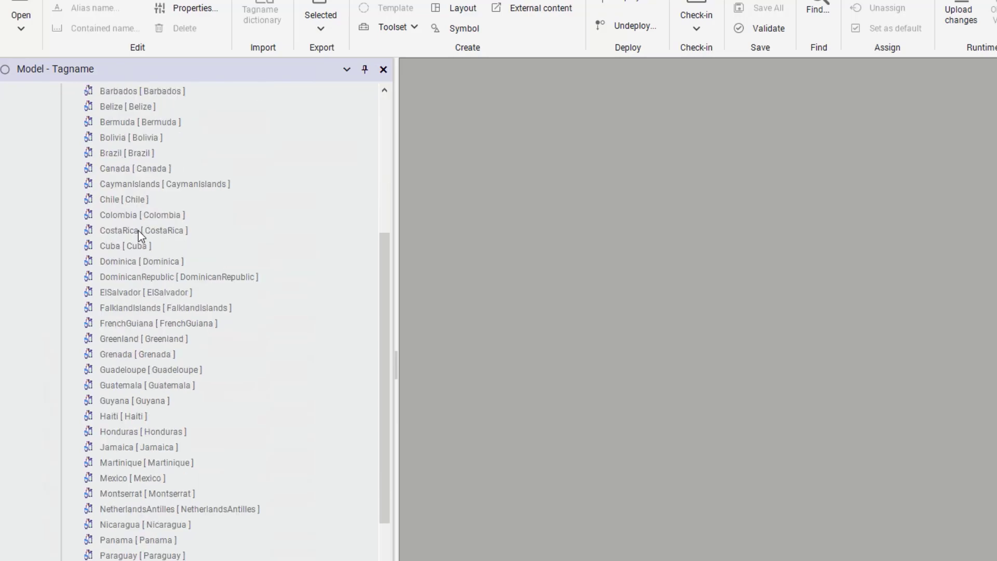
click(105, 541)
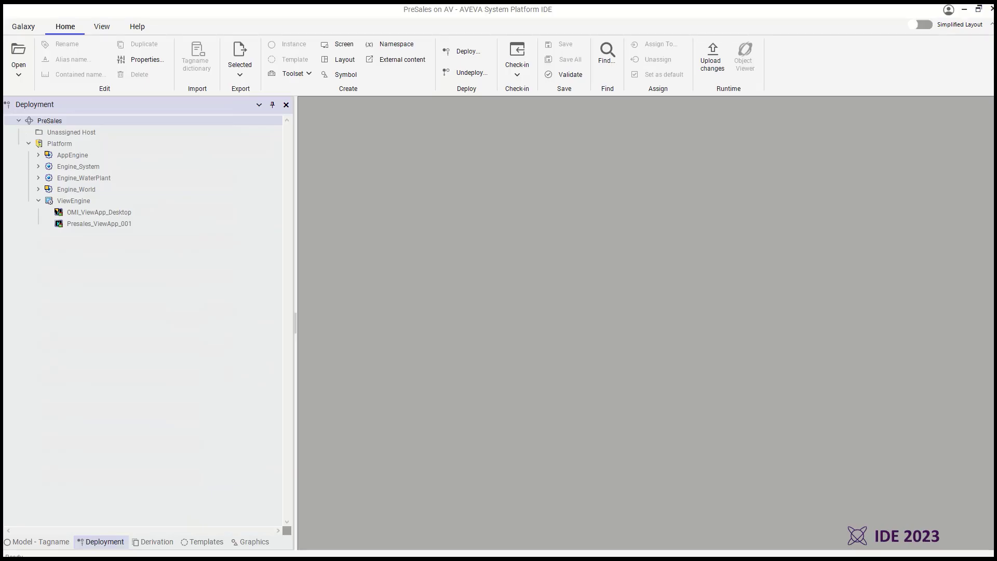
click(156, 541)
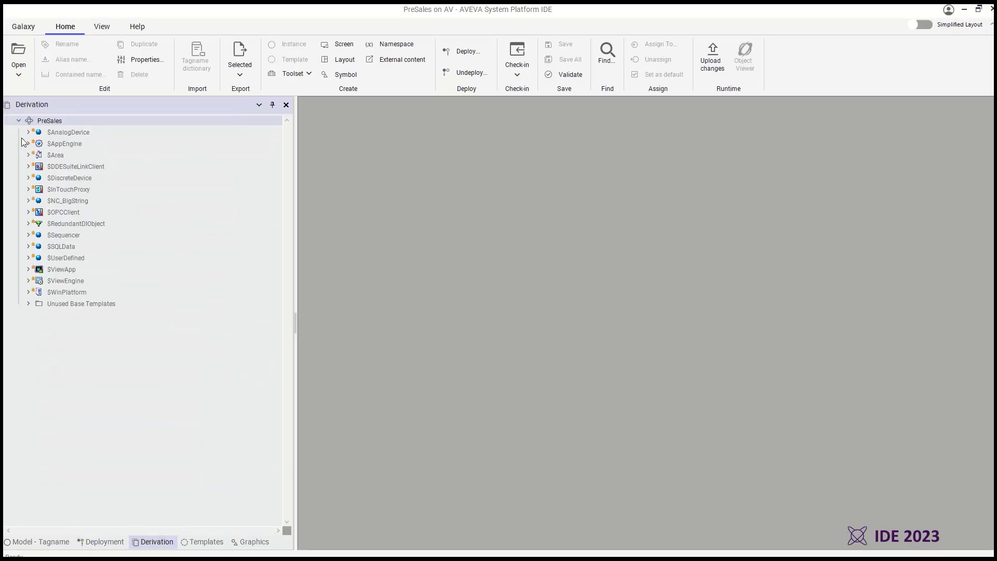
- Open $TurbidityTransmitter under $AnalogDevice, review its attributes, and create a new instance
click(28, 132)
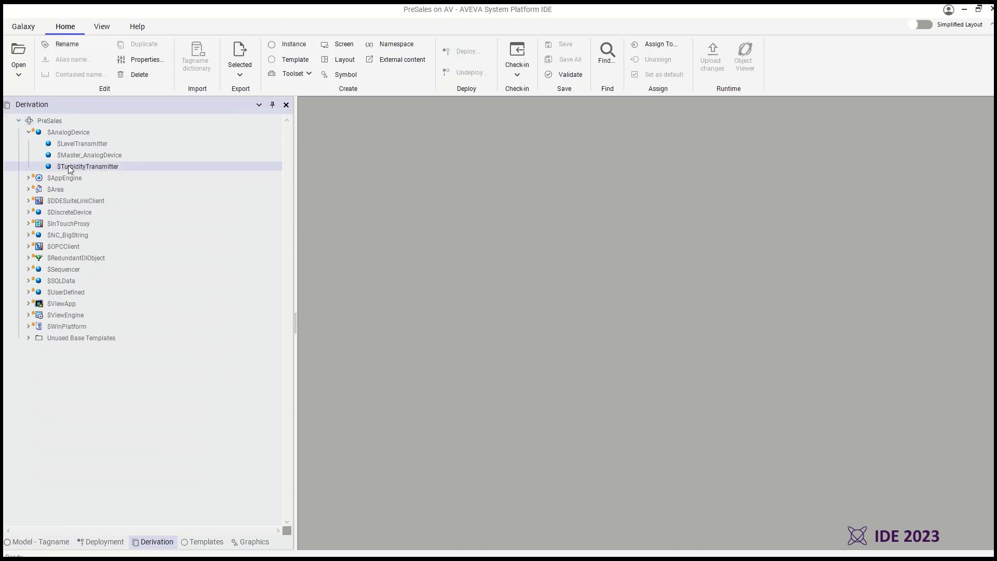
double_click(87, 166)
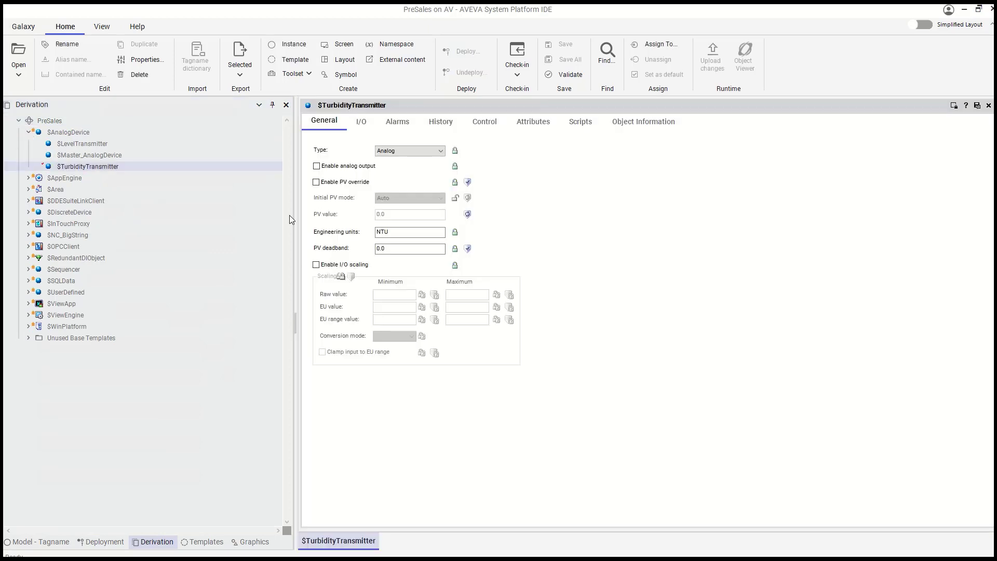
click(533, 121)
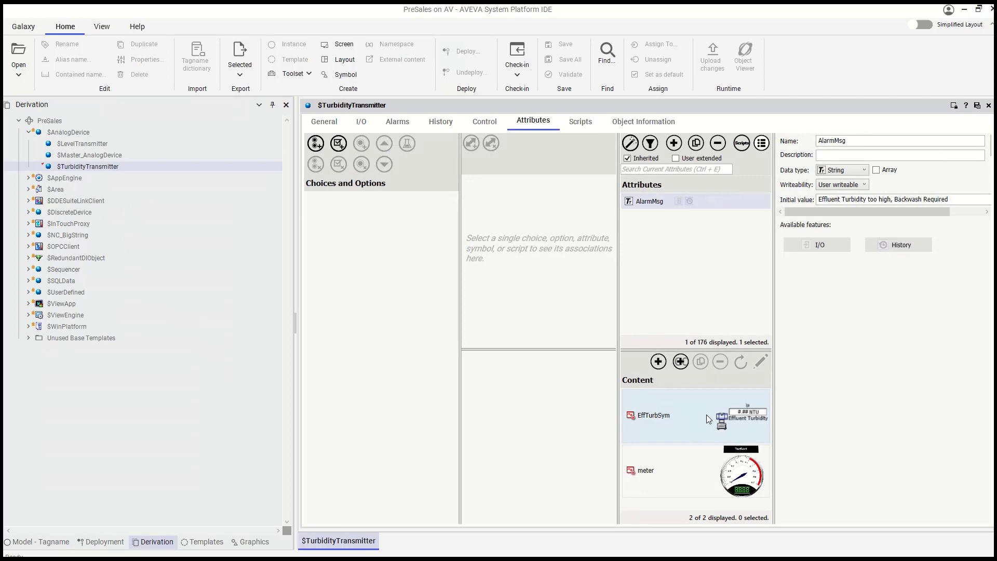
click(646, 470)
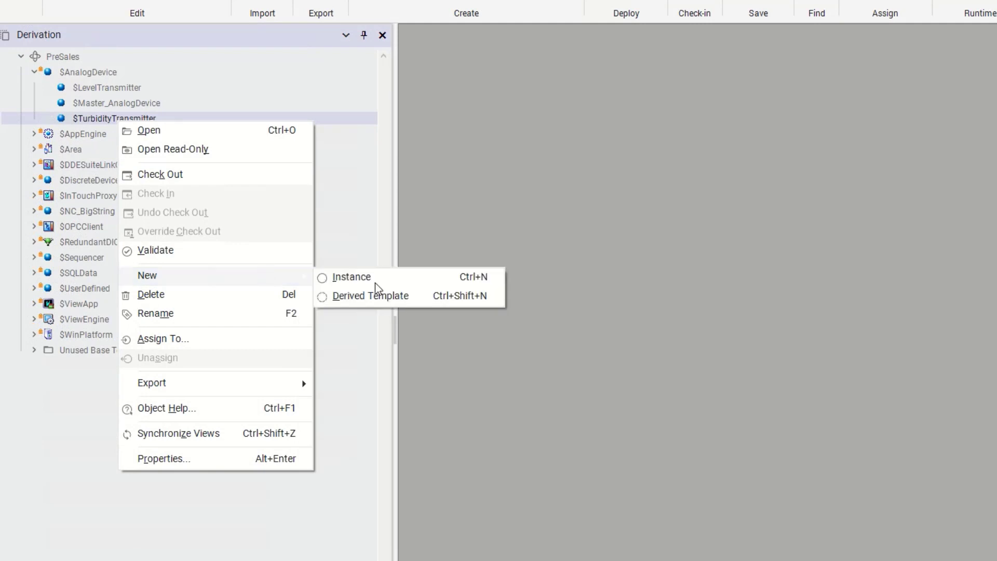
click(376, 295)
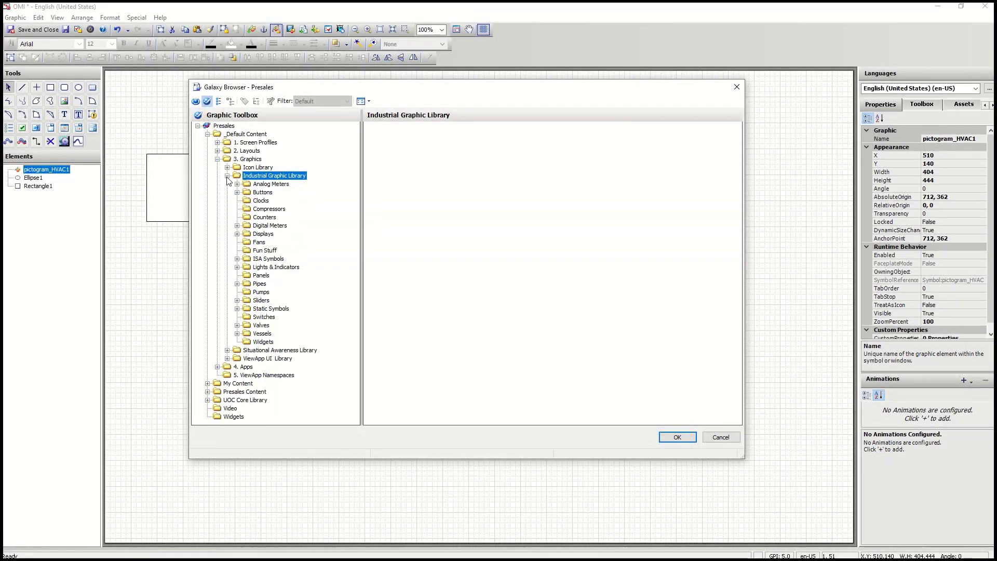
- Browse Industrial Graphic Library folders: Analog Meters, Clocks, Displays, Lights & Indicators, Pipes, Sliders
click(271, 184)
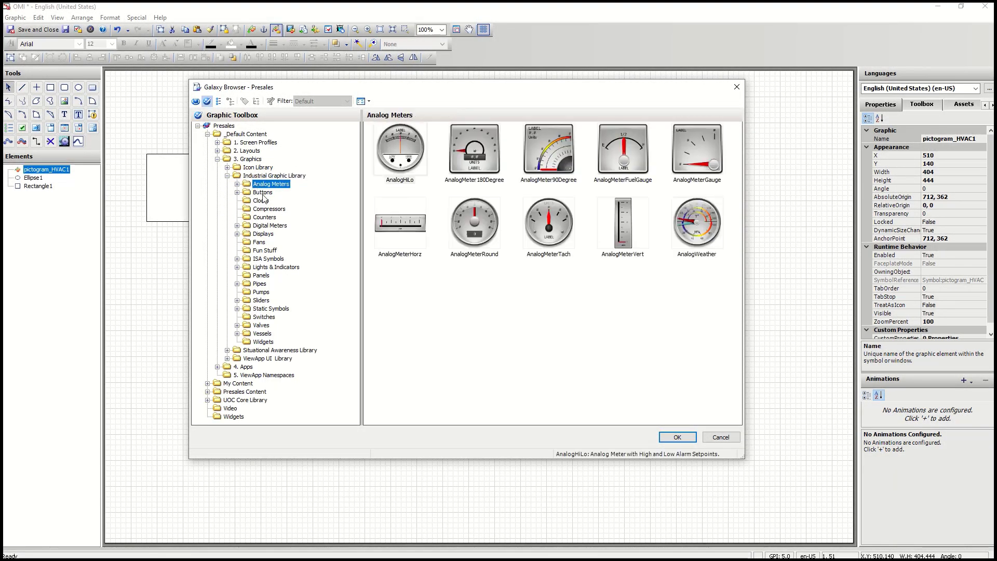
click(260, 200)
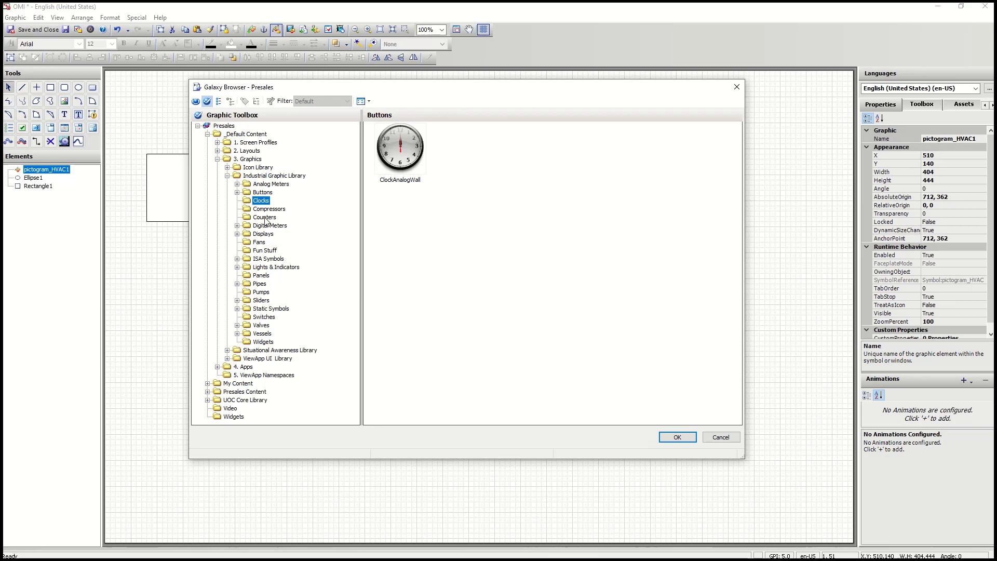
click(262, 233)
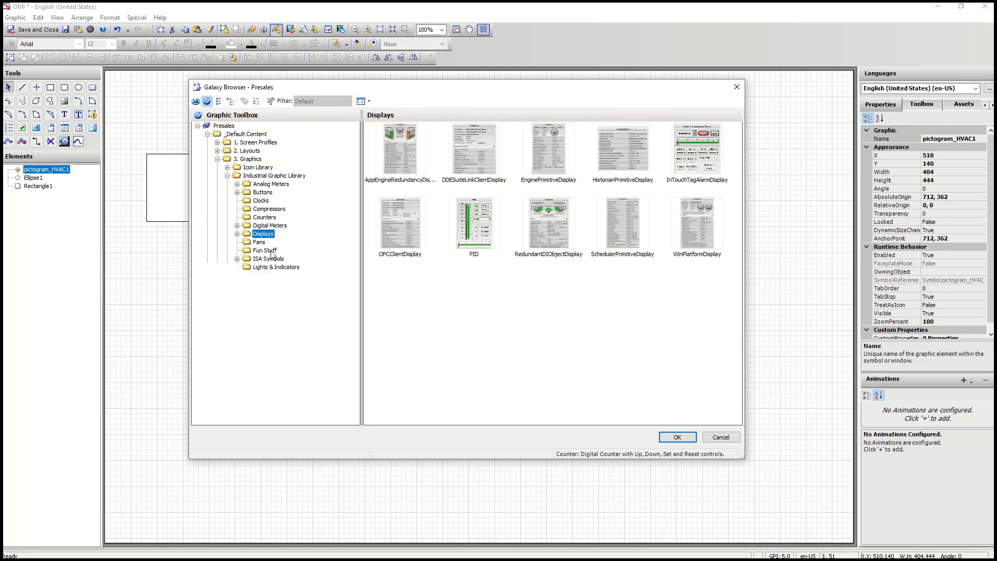
click(278, 267)
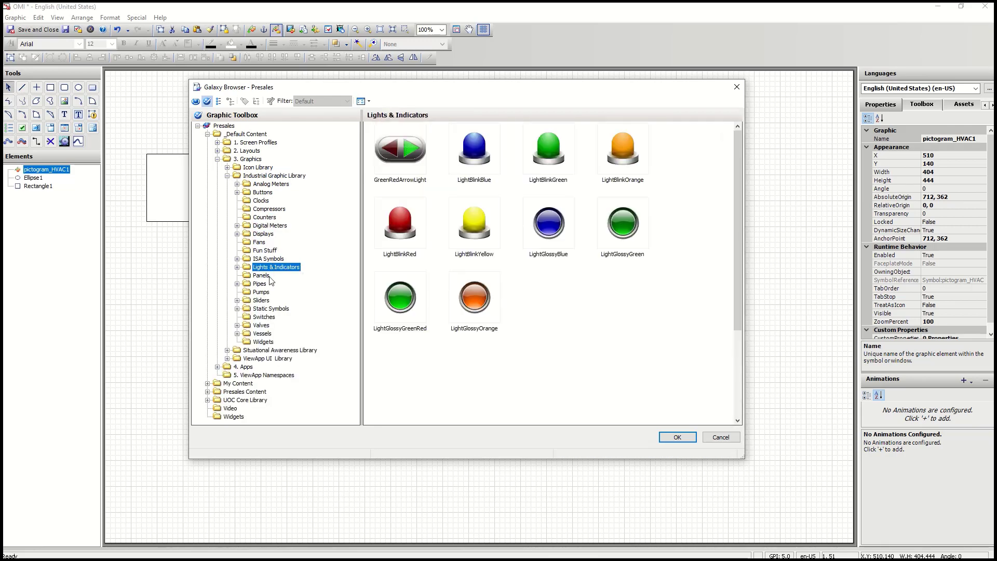
click(259, 282)
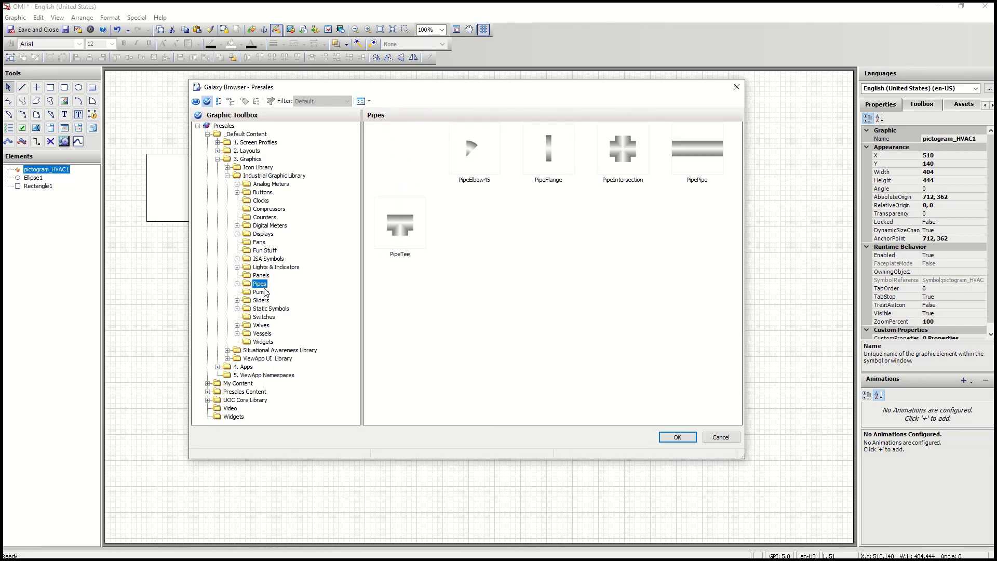
click(262, 299)
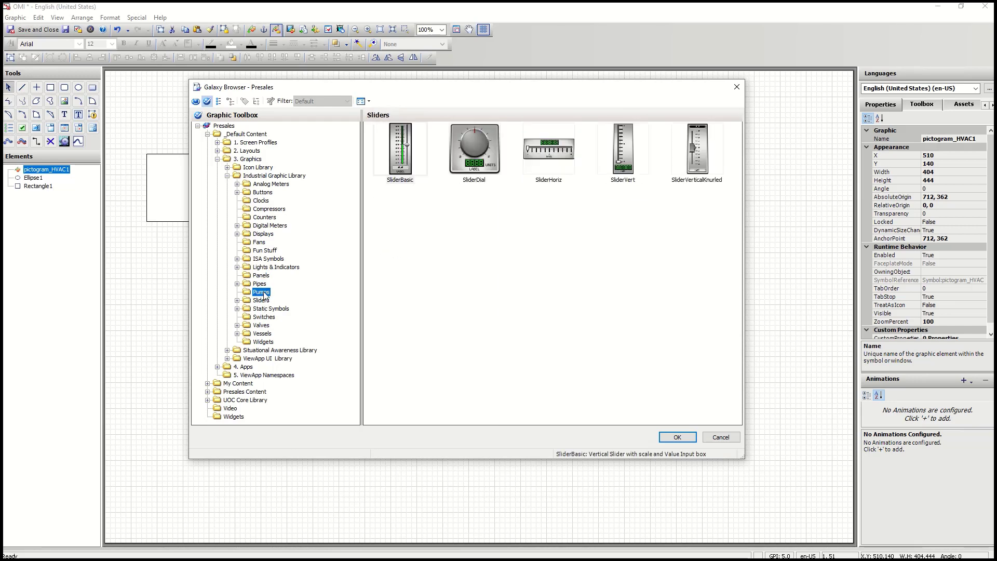
click(720, 437)
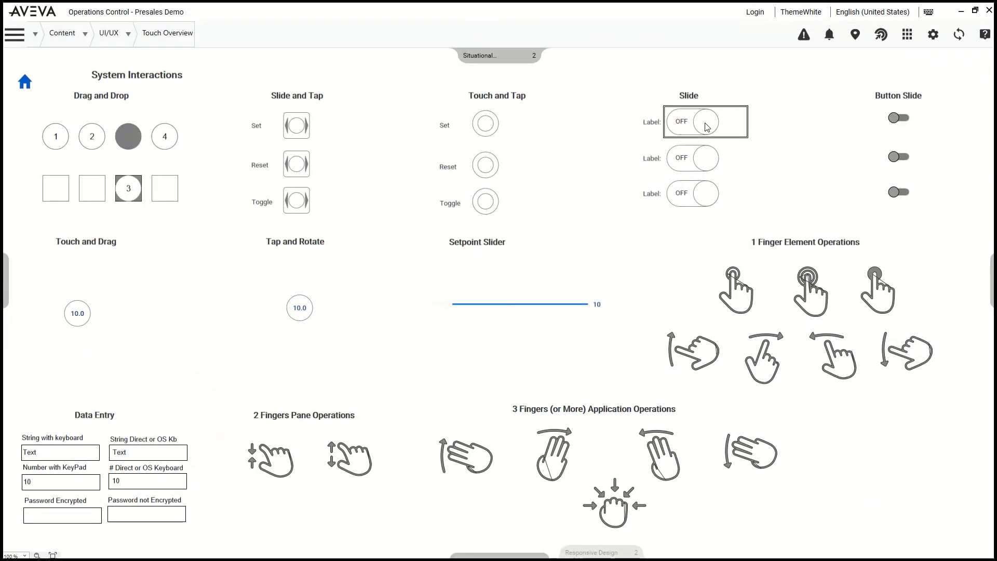
- Switch the first slide on, then tour DashboardDemo, DashboardDemo2, Clutter_Declutter and Dashboard
click(704, 120)
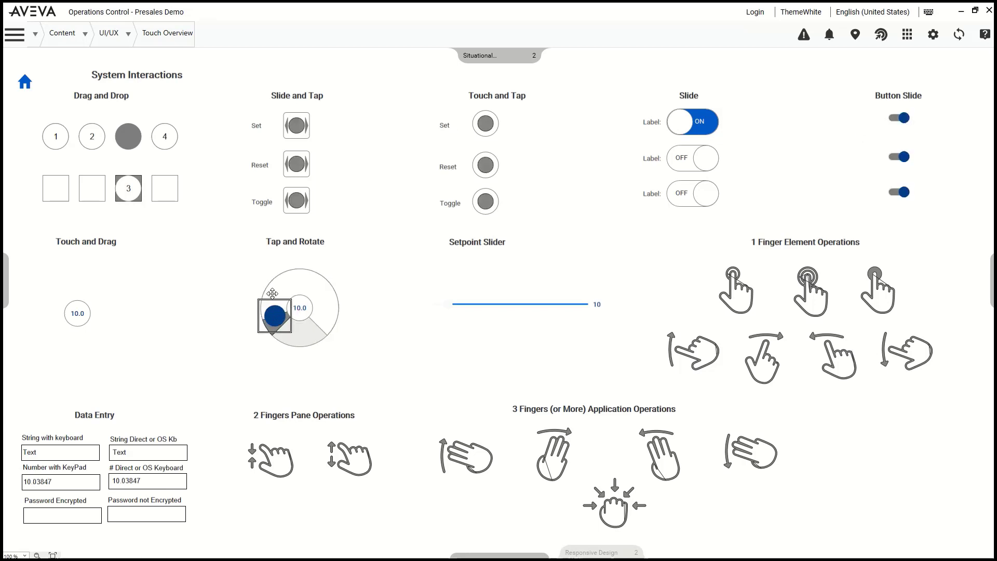
click(501, 55)
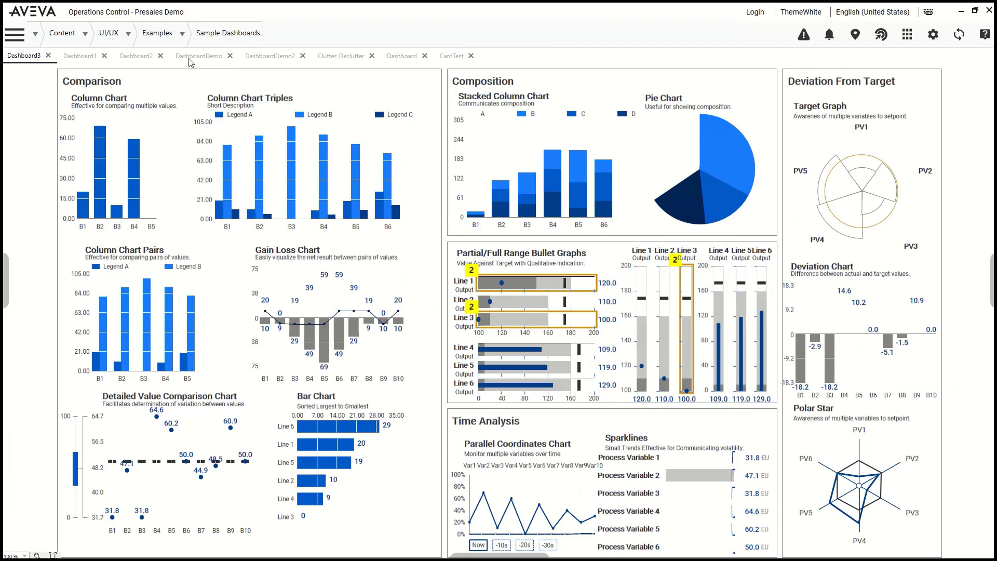
click(201, 55)
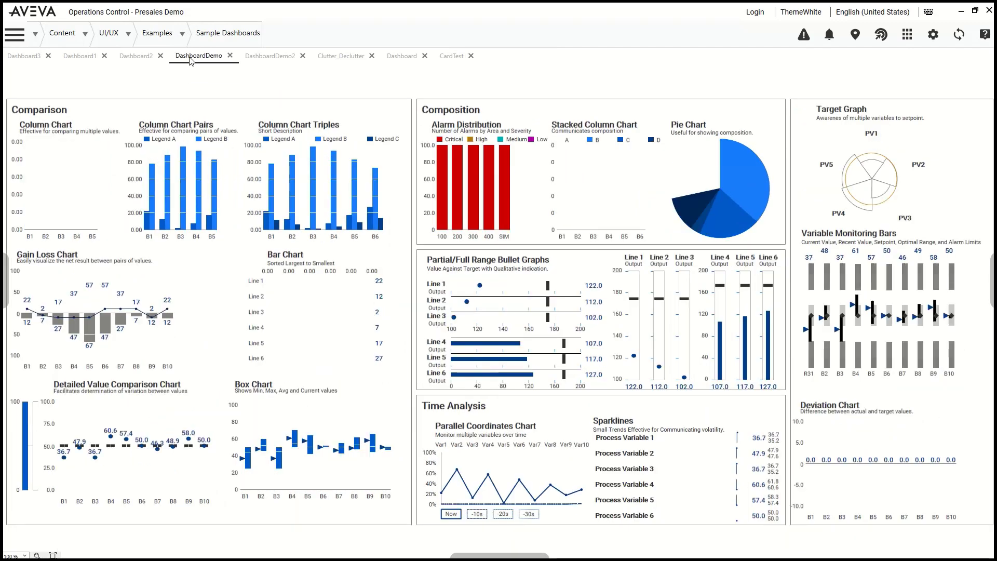
click(271, 55)
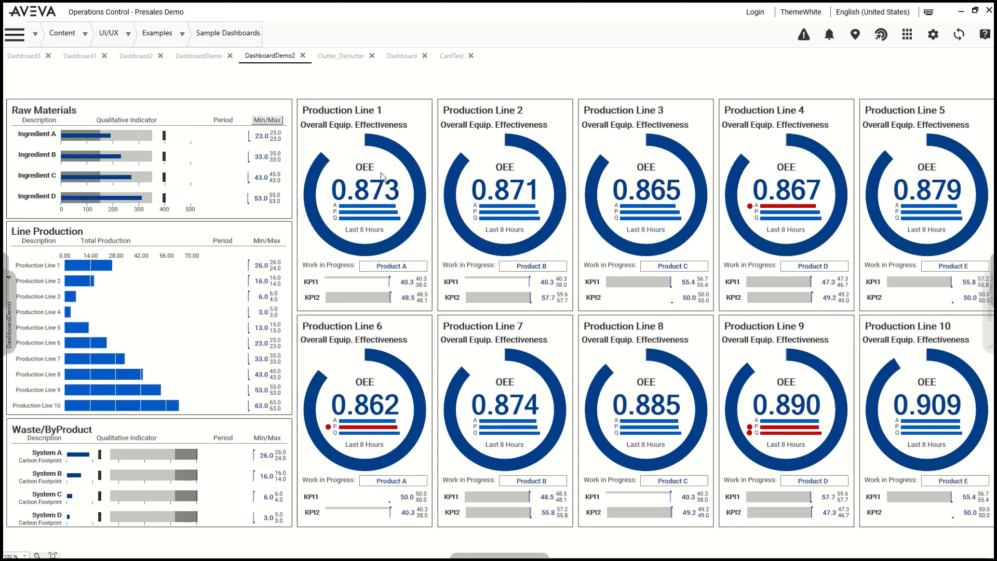
click(340, 56)
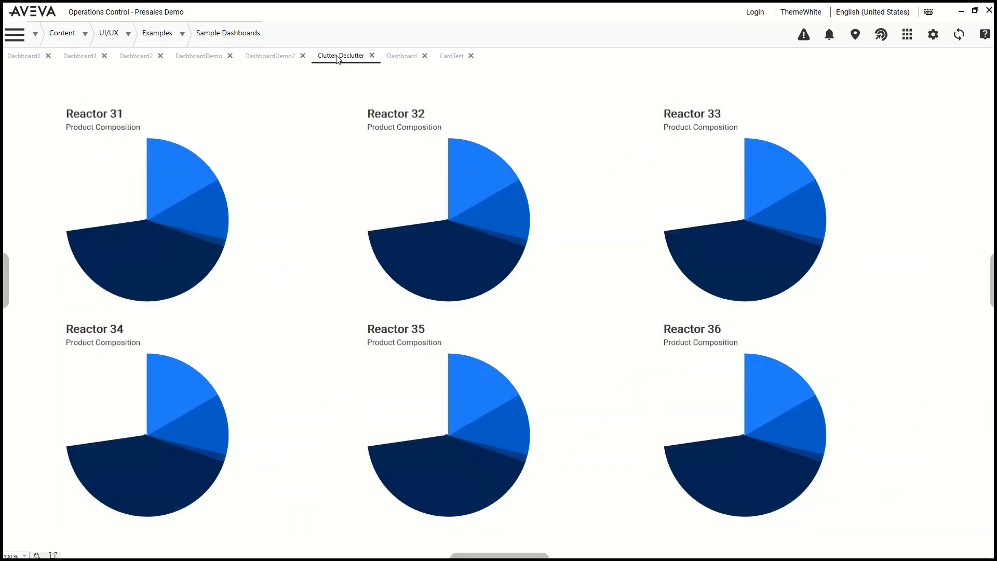
mouse_move(401, 55)
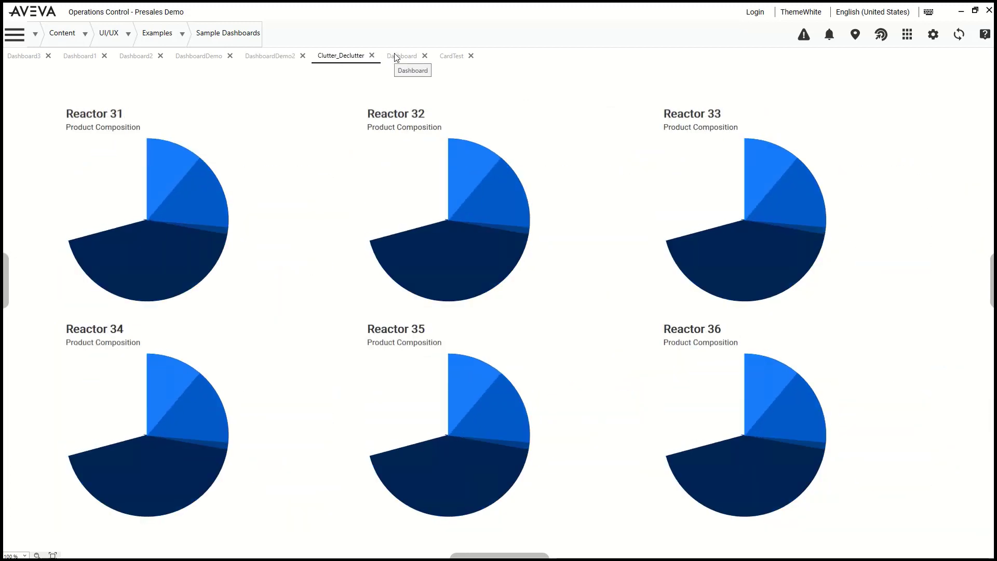
click(401, 55)
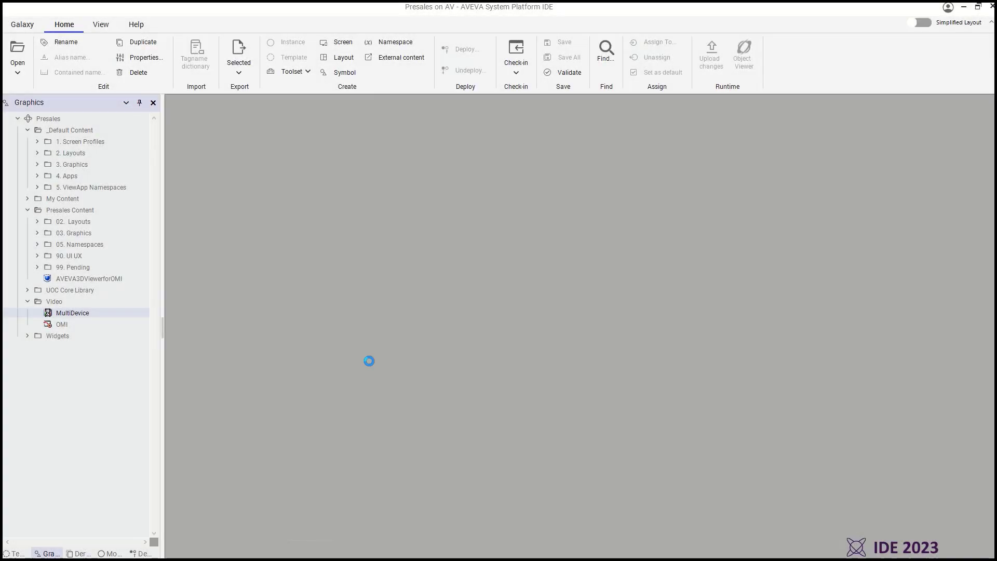
- Open the MultiDevice layout, view Pane1 properties, and make it a 12-column responsive grid
double_click(72, 312)
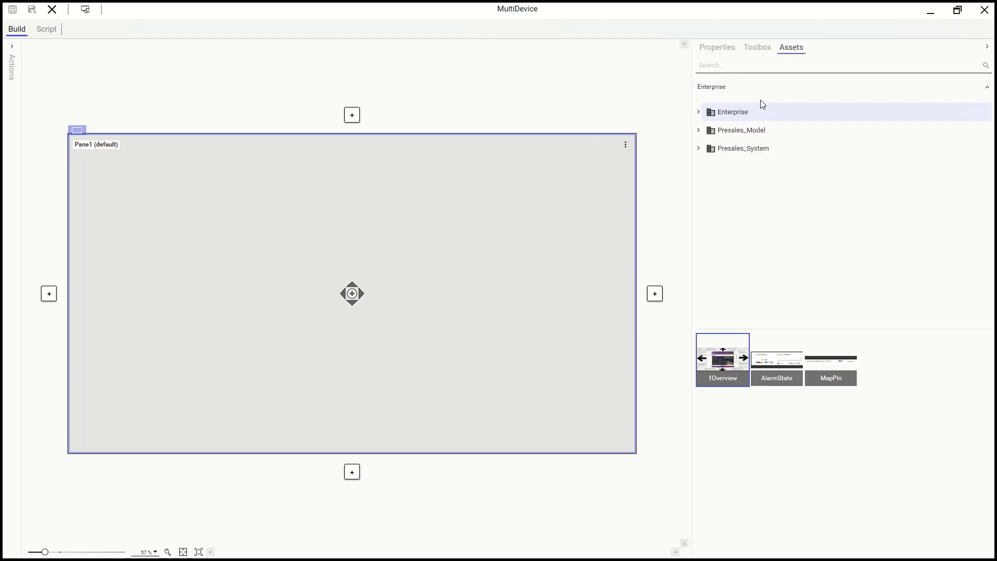
click(716, 46)
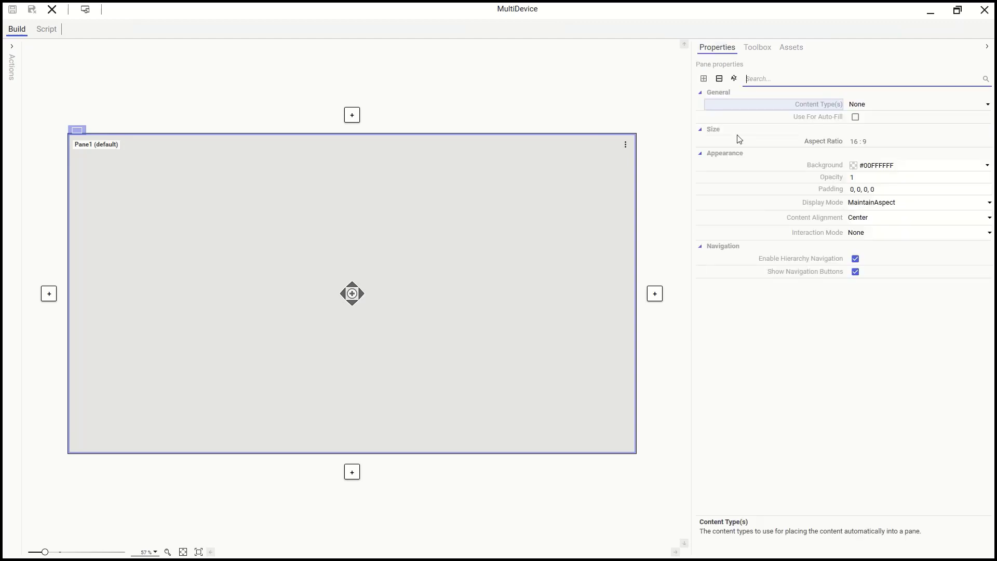
click(84, 10)
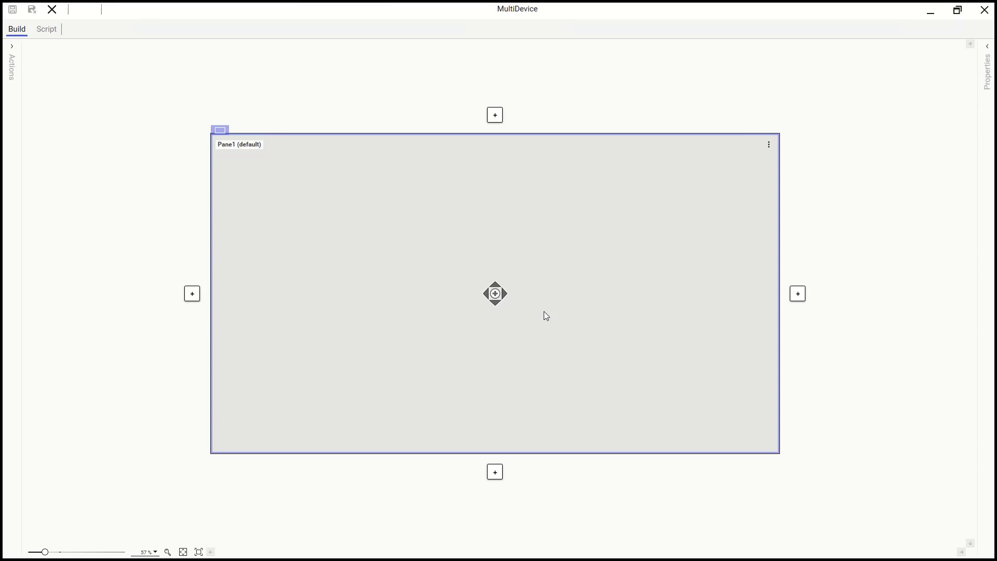
click(504, 50)
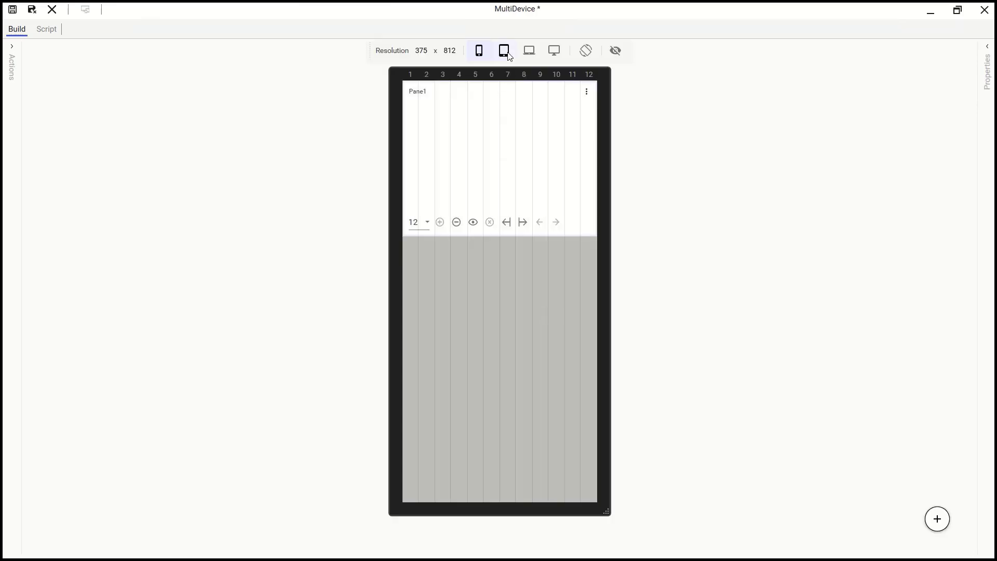
- Preview the grid at tablet and desktop resolutions, then open the Non Responsive production dashboard
click(502, 50)
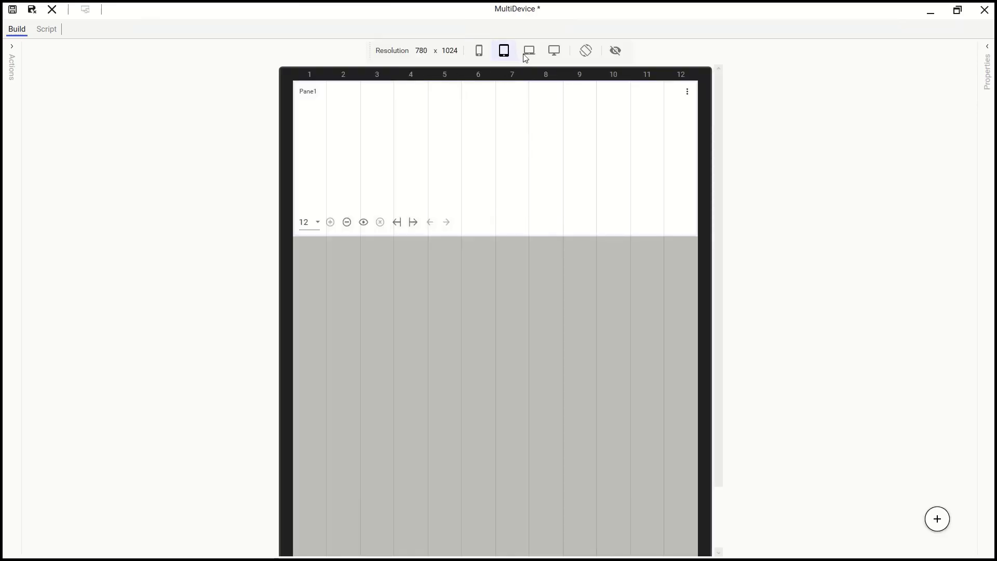
click(552, 49)
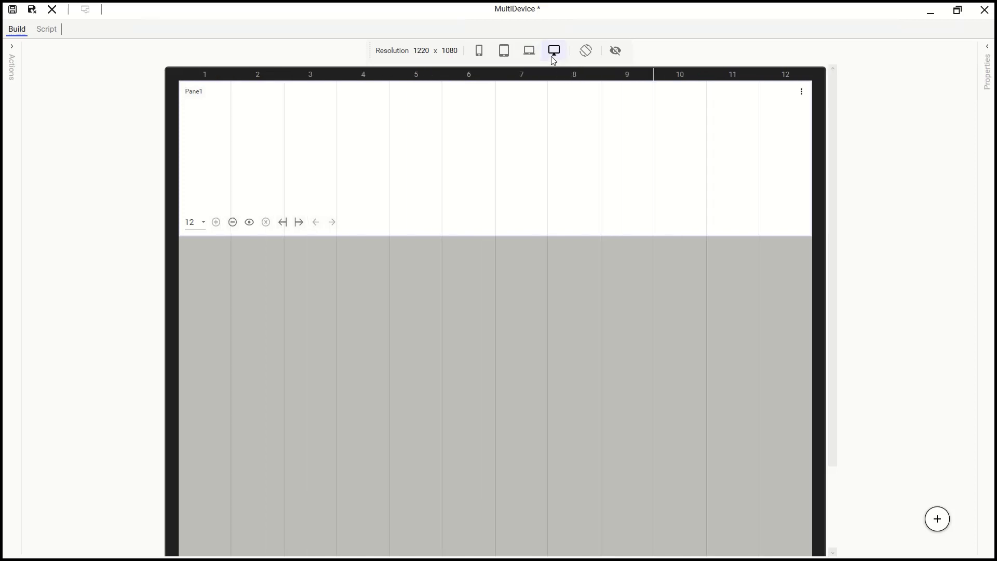
click(477, 50)
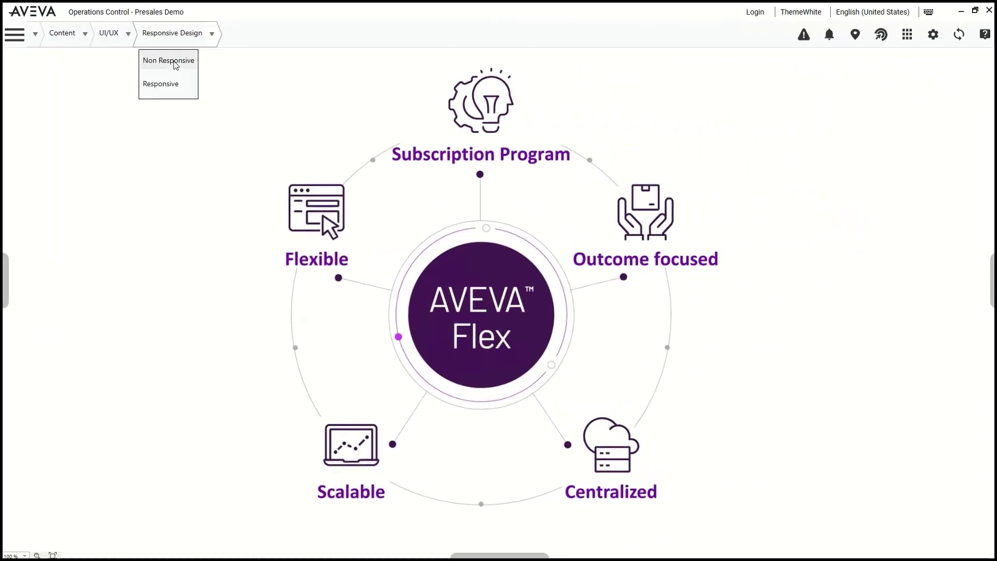
click(168, 60)
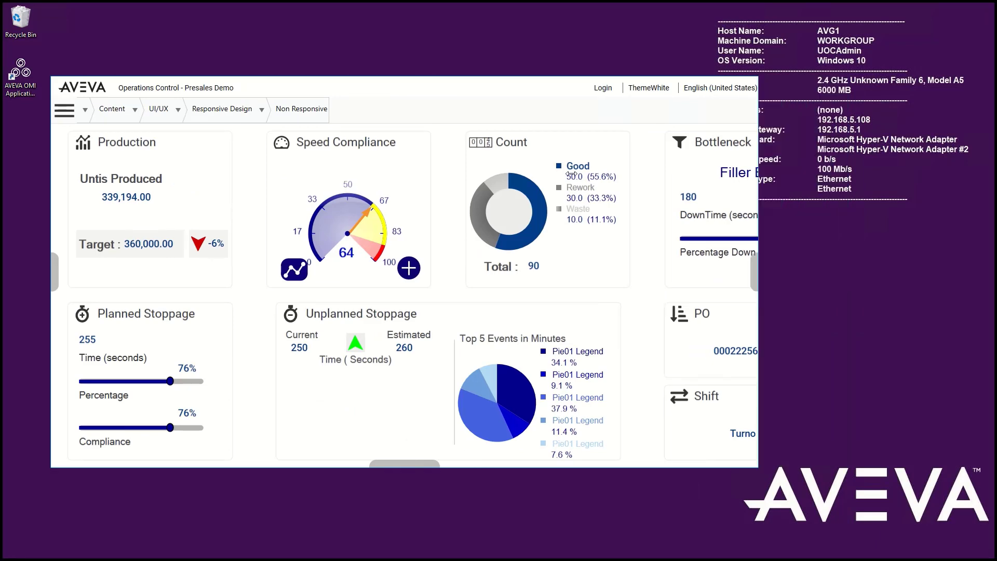
- Open the Responsive production dashboard and scroll its stacked single-column cards
click(407, 87)
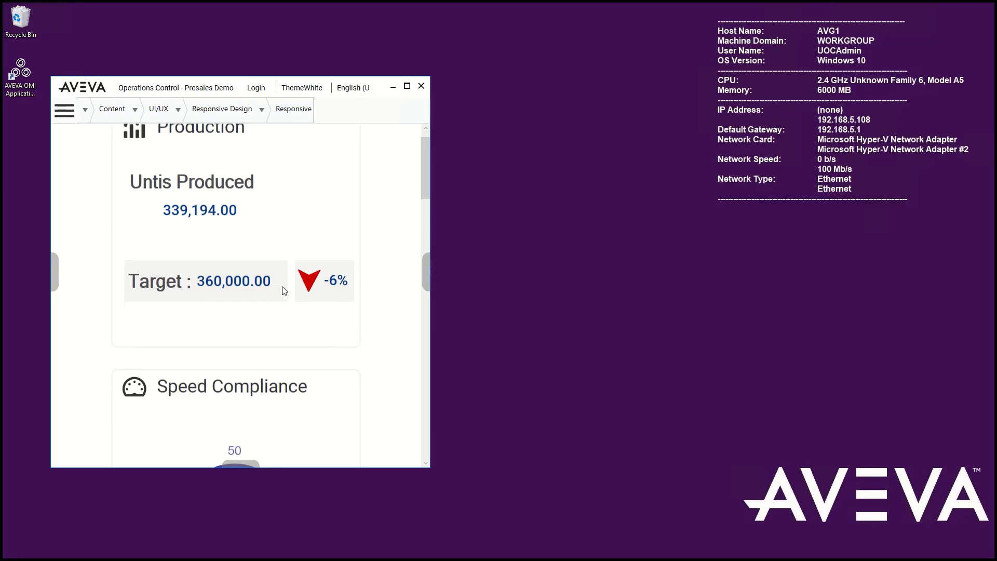
scroll(down, 3)
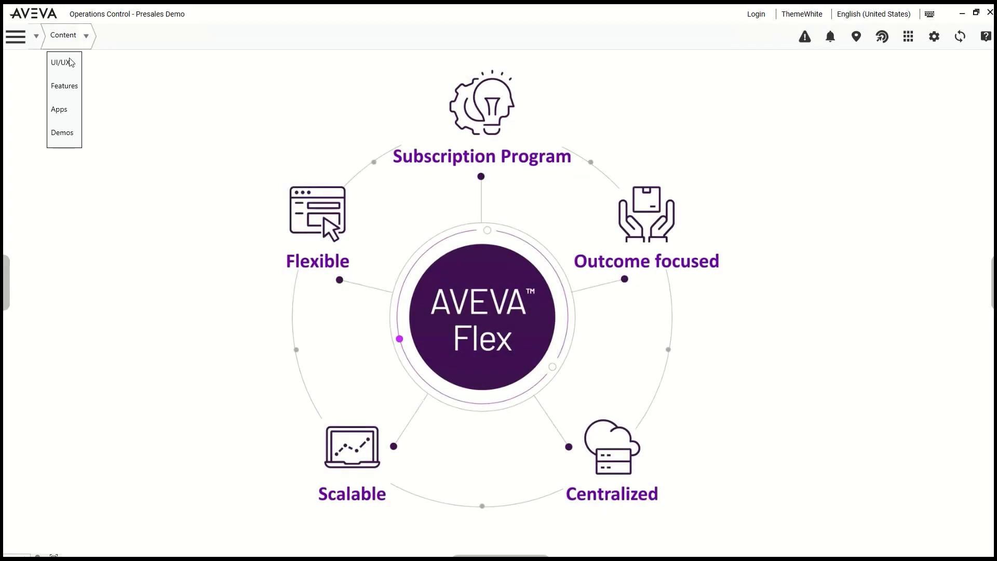
- Open Examples sample dashboards, view Dashboard2 and DashboardDemo, then bring up the navigation tree
click(57, 62)
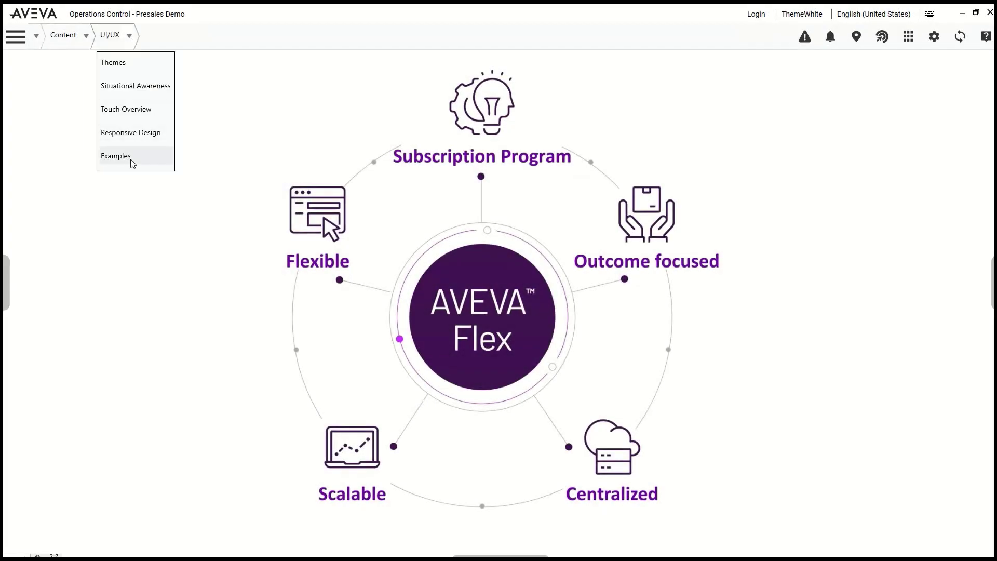
click(115, 156)
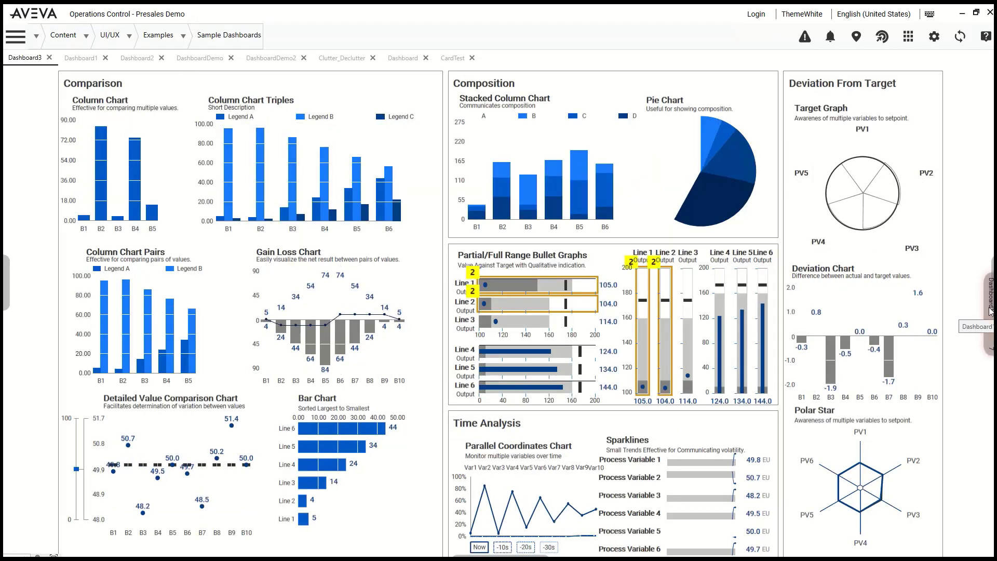
click(137, 58)
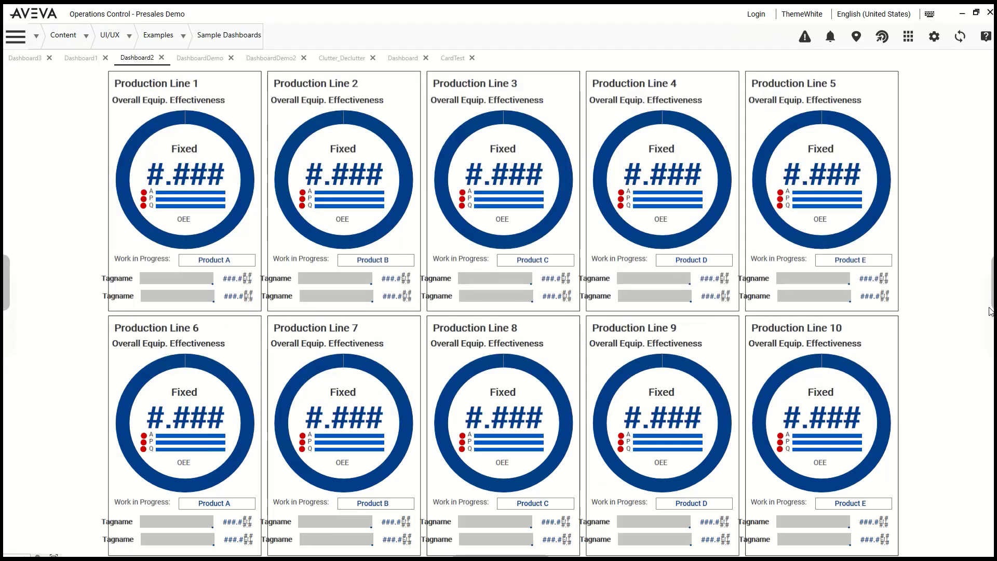
click(200, 58)
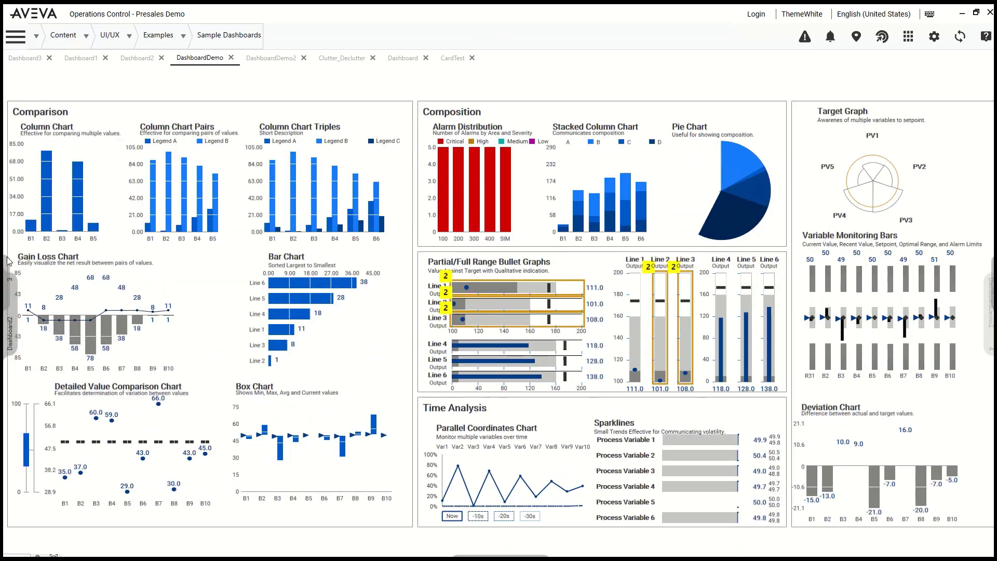
click(15, 36)
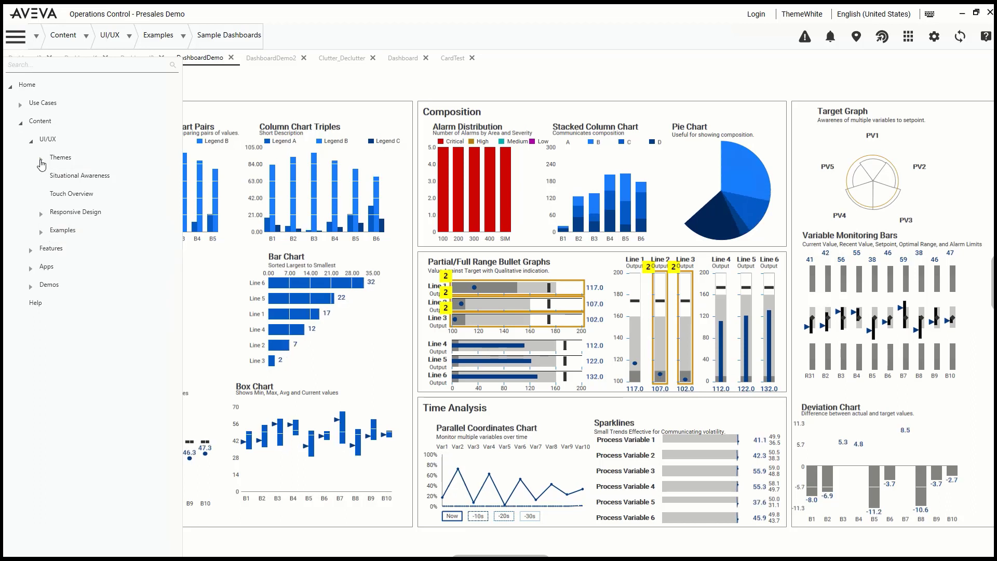
- Show the Sample Black Theme page, then the Non Responsive dashboard, reopening the navigation tree
click(60, 156)
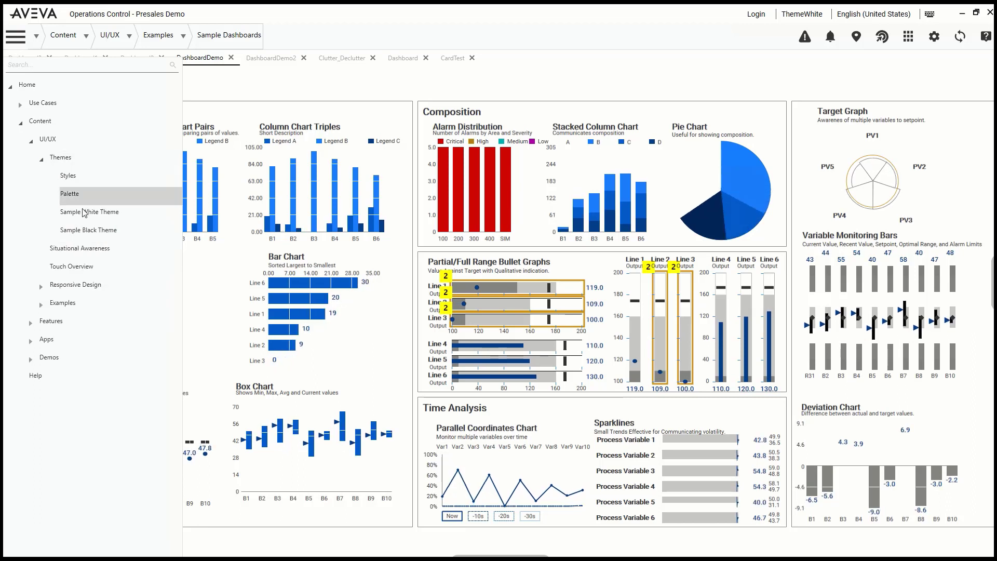
click(89, 230)
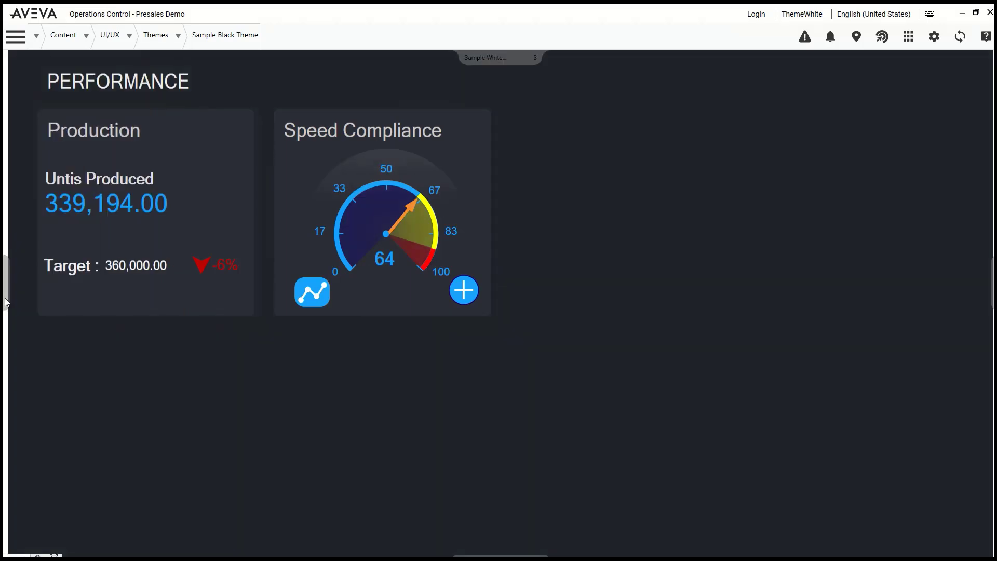
click(16, 35)
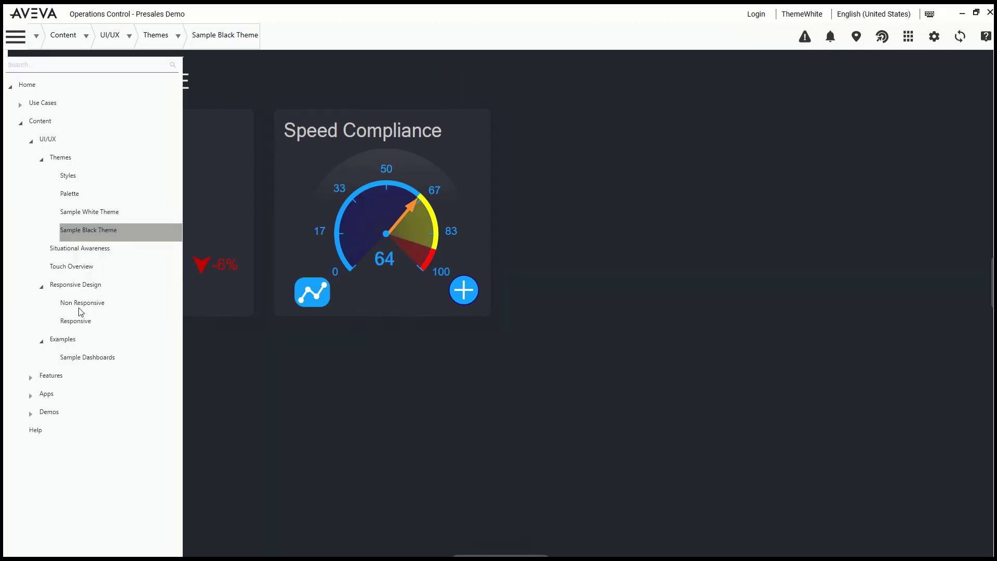
click(82, 302)
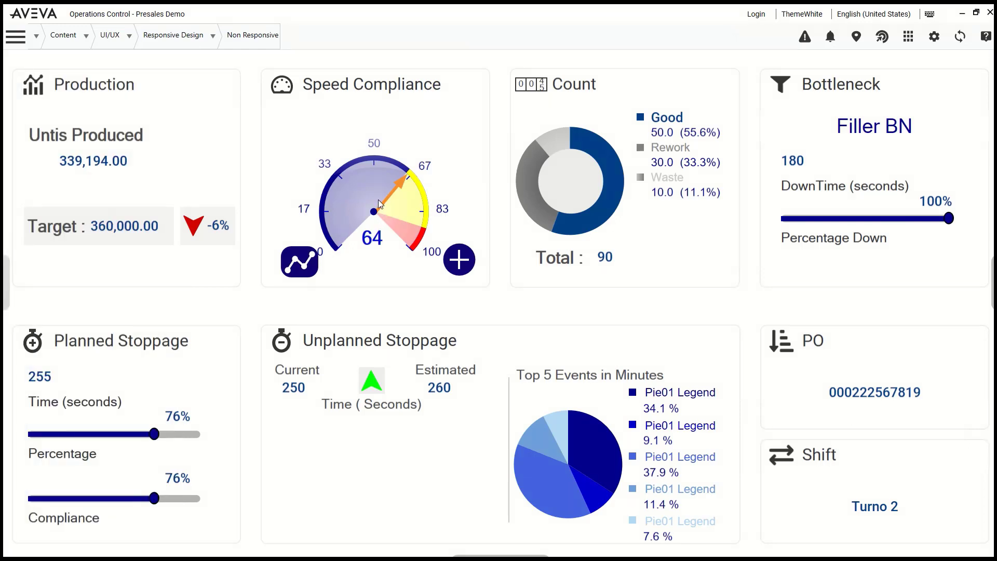
click(15, 35)
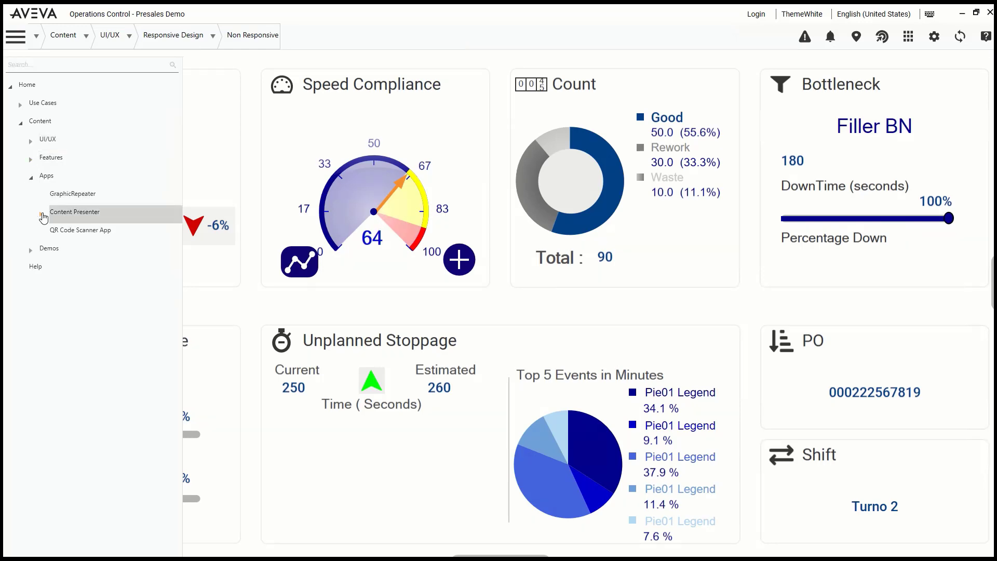
- Open Content Presenter country KPI cards and switch the region from Africa to America
click(74, 212)
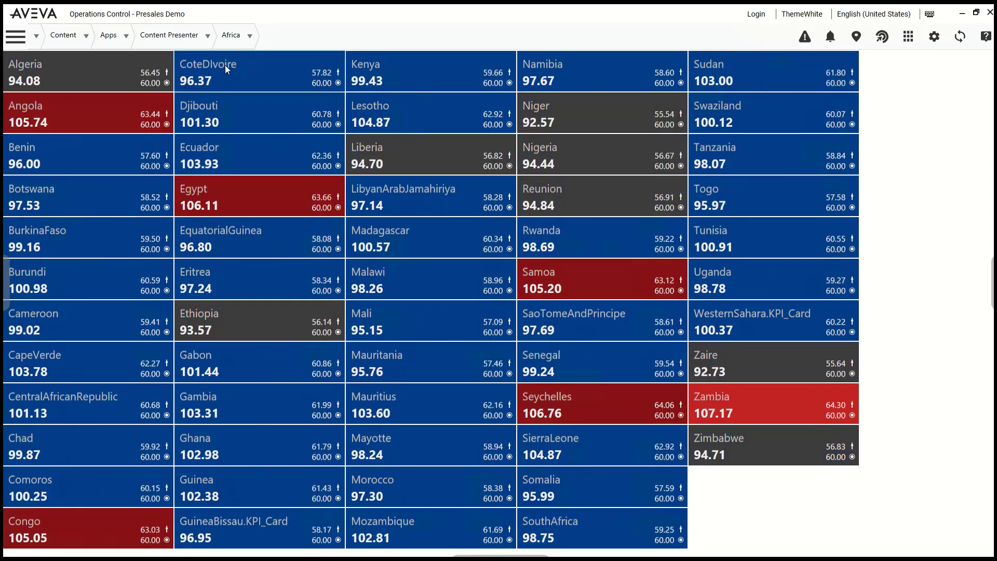
click(232, 35)
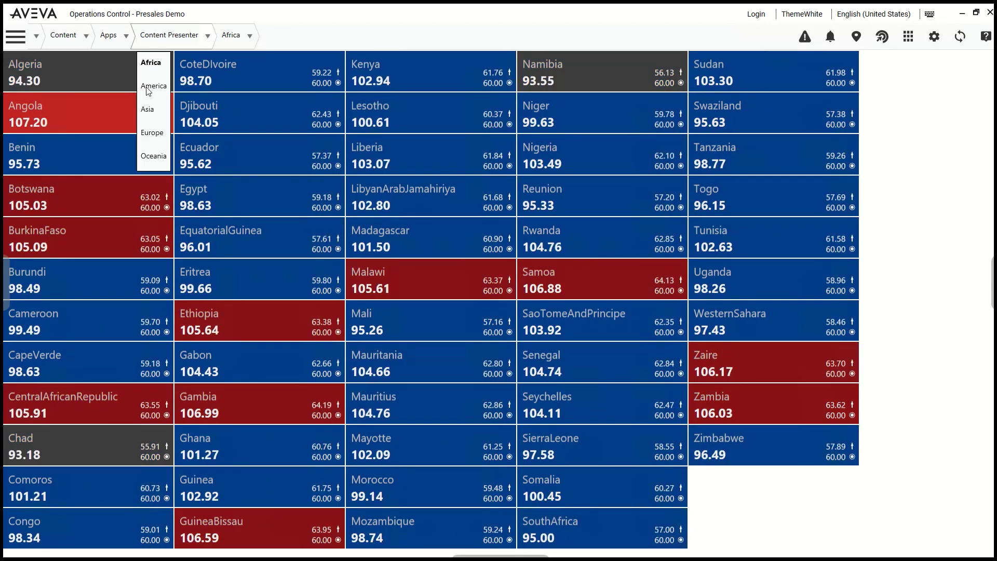
click(154, 86)
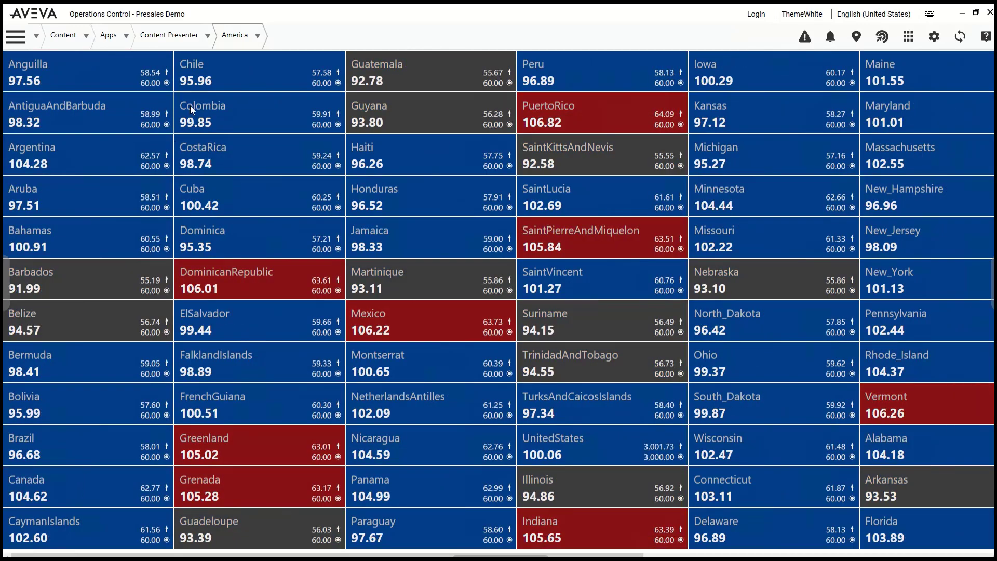
click(236, 35)
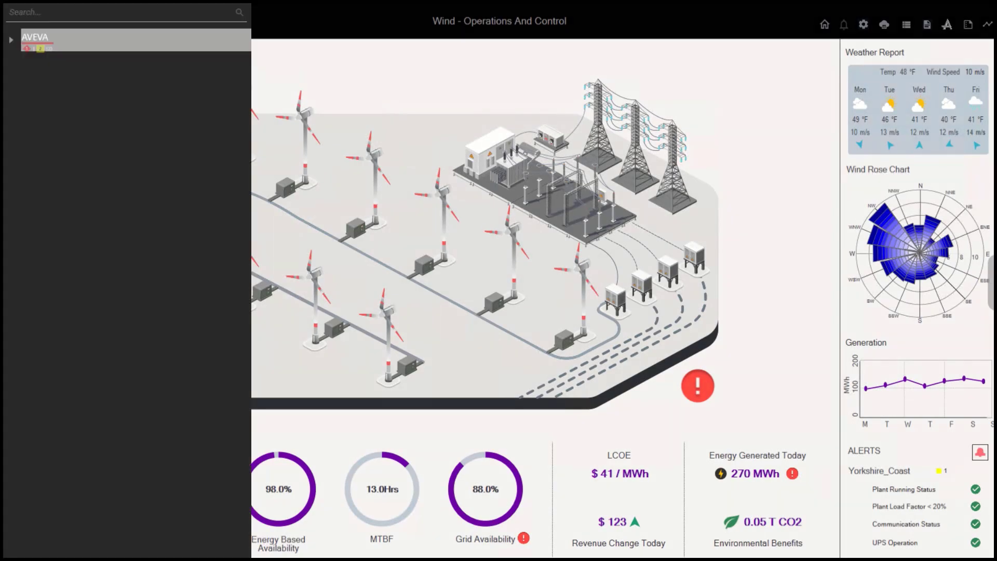
- Expand the asset tree through AVEVA, England and Yorkshire_Coast to reveal its apps and alarm counts
click(11, 39)
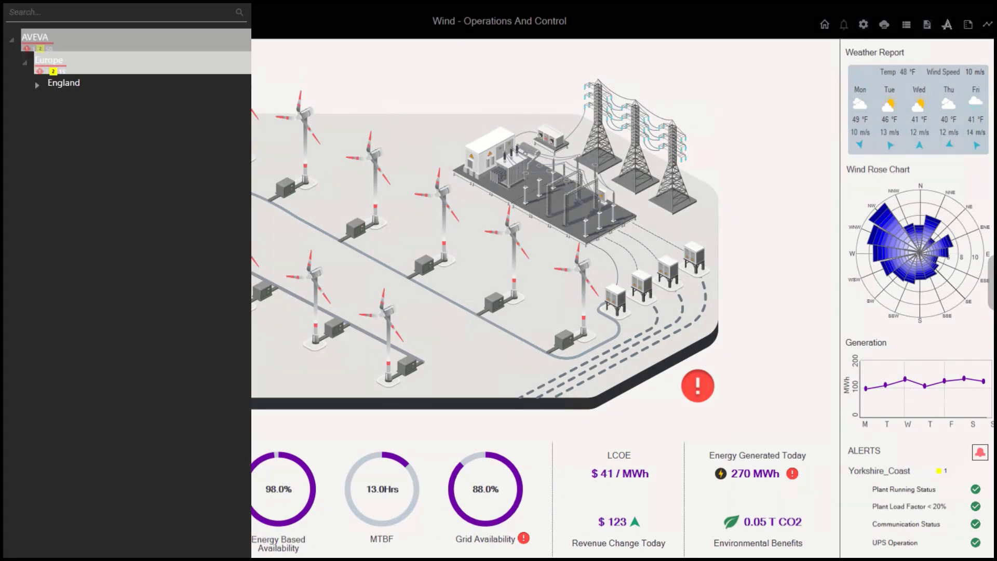
click(63, 83)
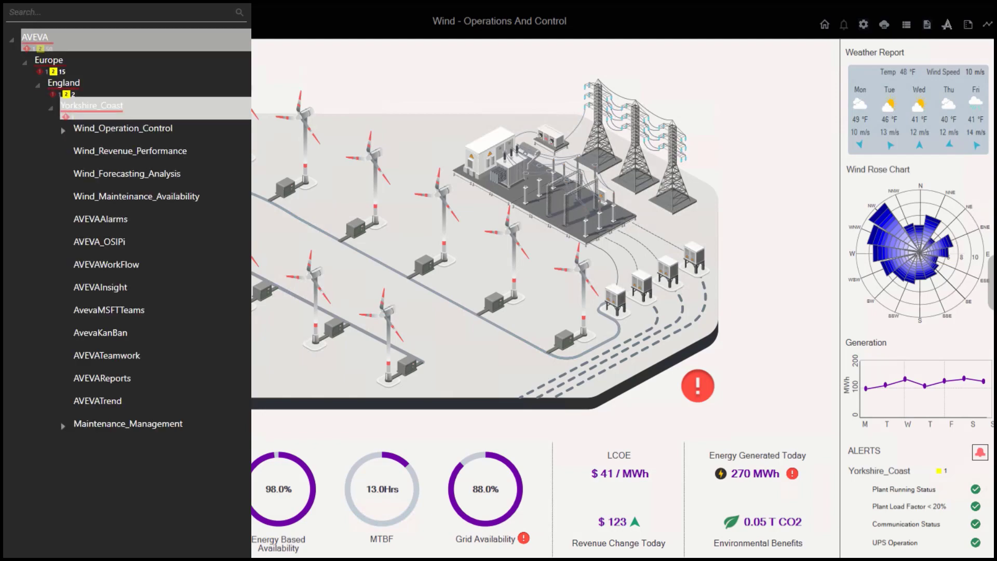
click(136, 196)
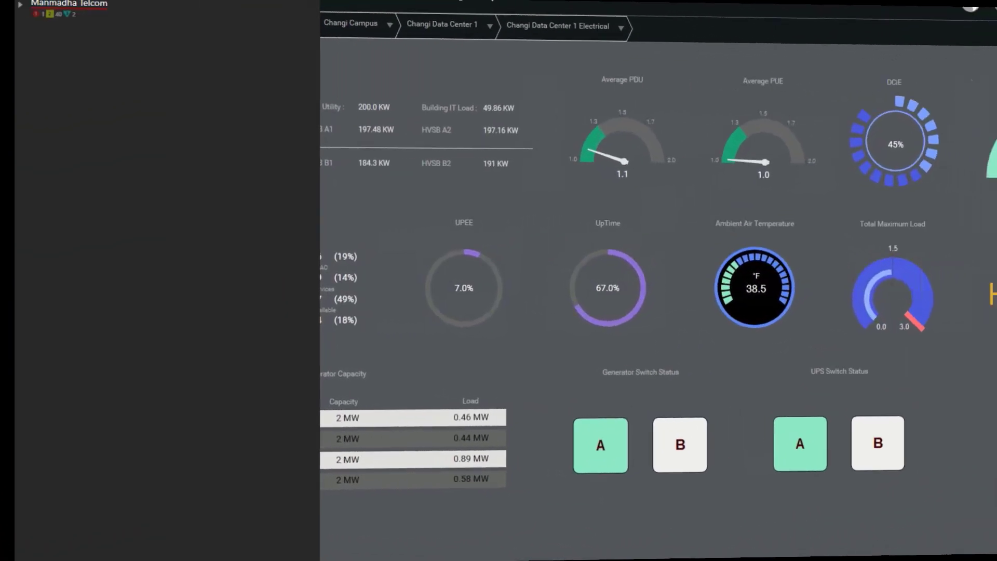
- Expand Region Asia Pacific, Changi Data Center 1 and Mechanical Chillers, then show the SGP_SIN_DC01_Chiller004 schematic
click(20, 4)
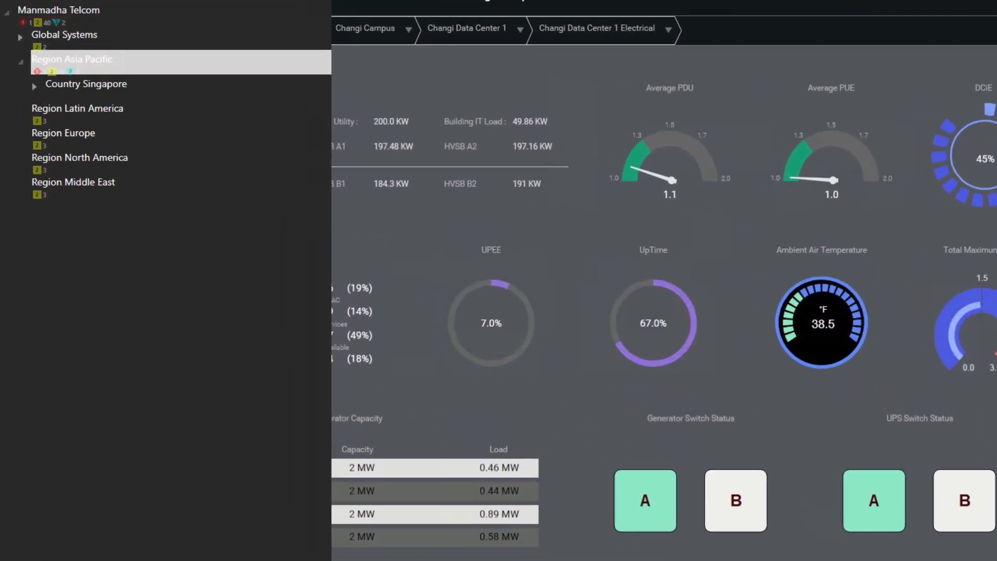
click(33, 83)
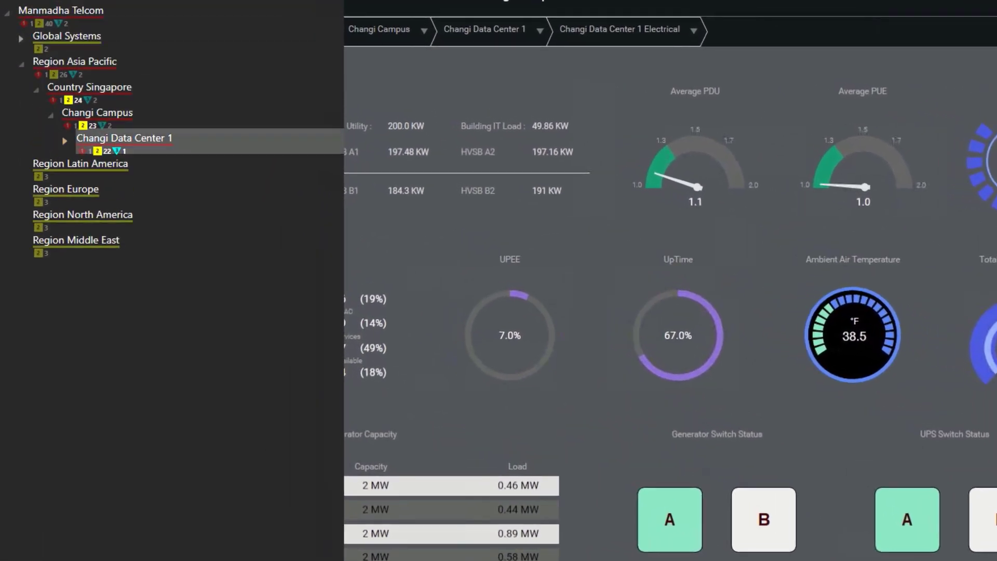
click(65, 139)
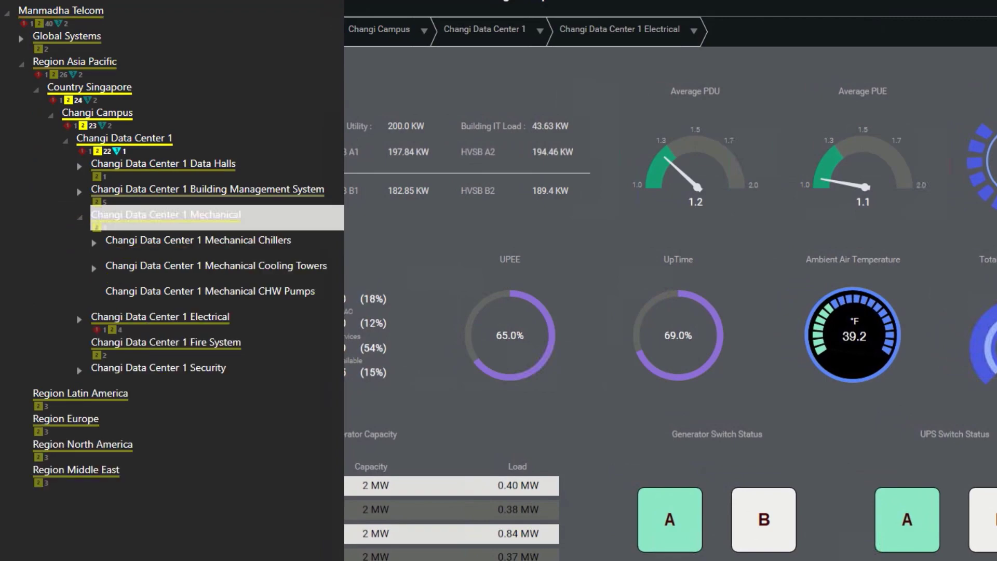
click(199, 240)
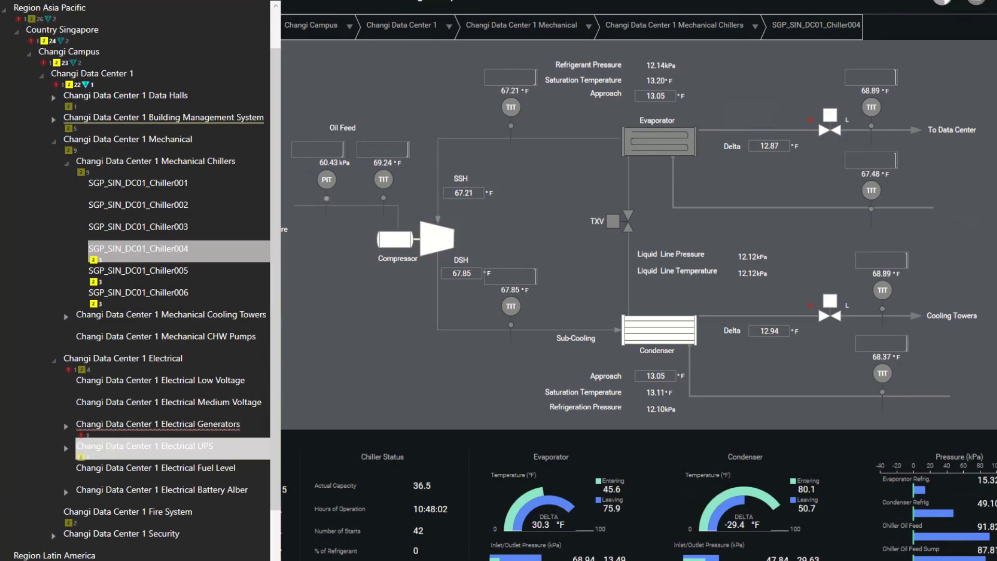
- Show the Changi Data Center 1 Electrical UPS list and the SGP_SIN_DC01_UPS005 single-line schematic
click(144, 445)
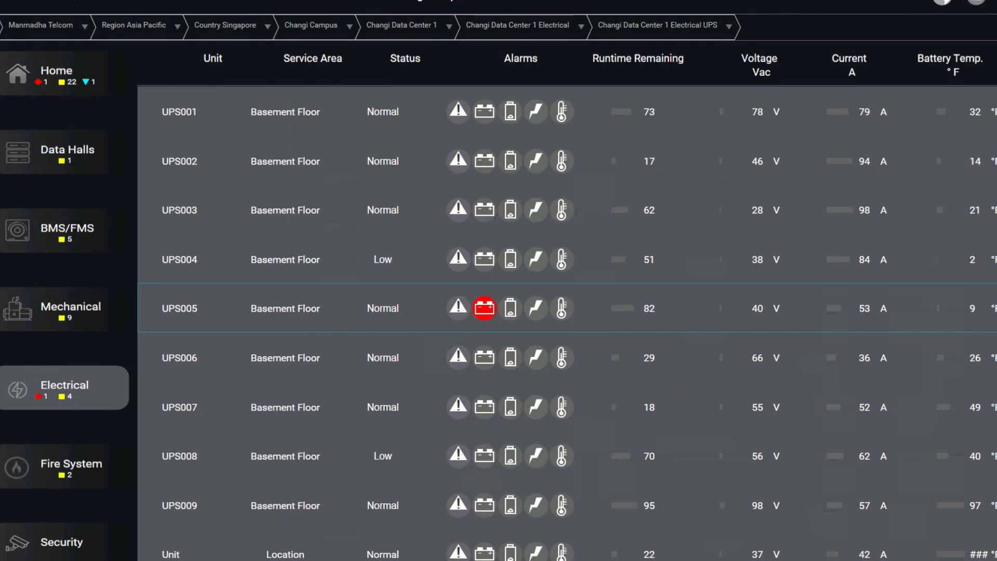
click(179, 309)
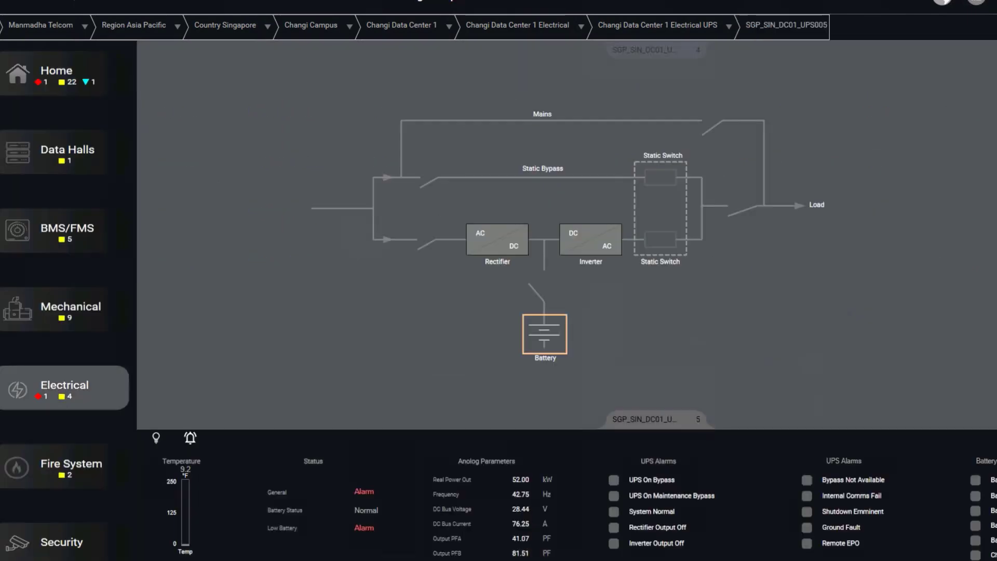